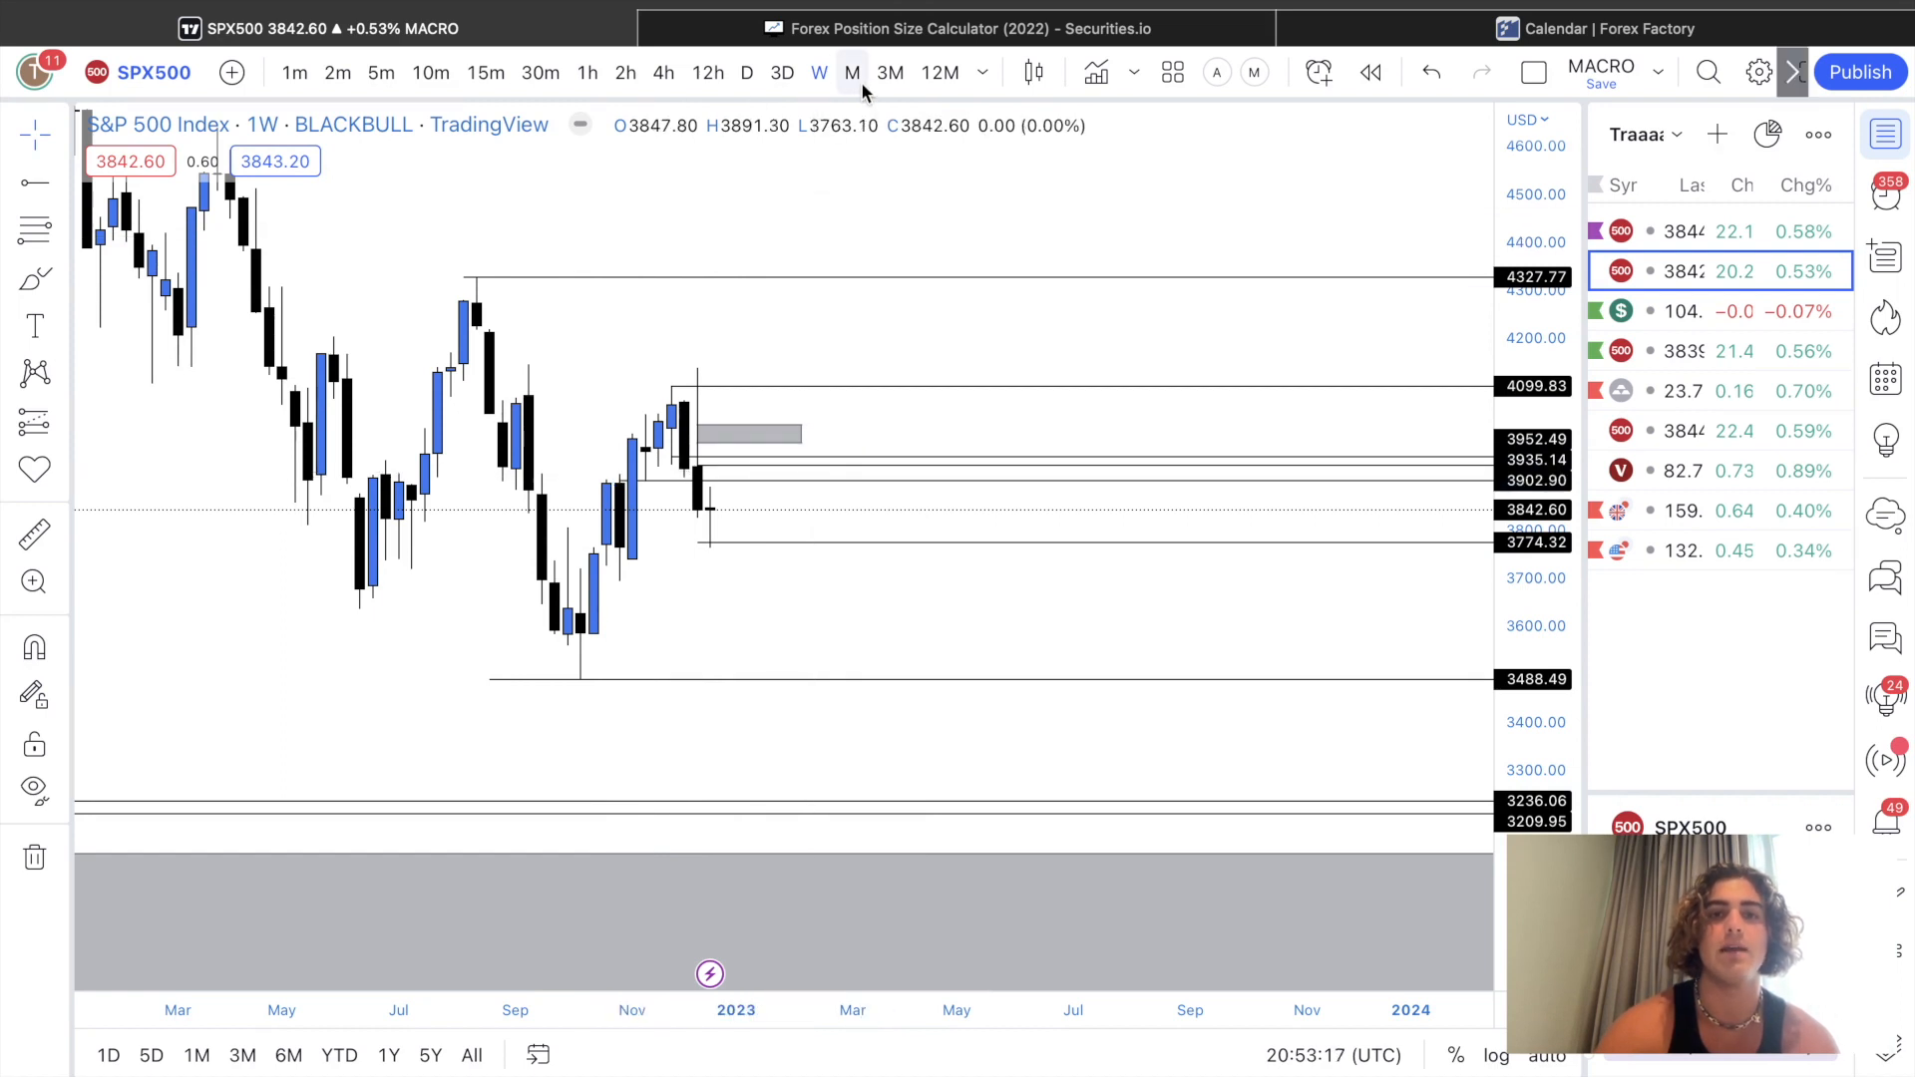
Step: Change the SPX500 chart interval from 1W to 1D candles
left_click(851, 71)
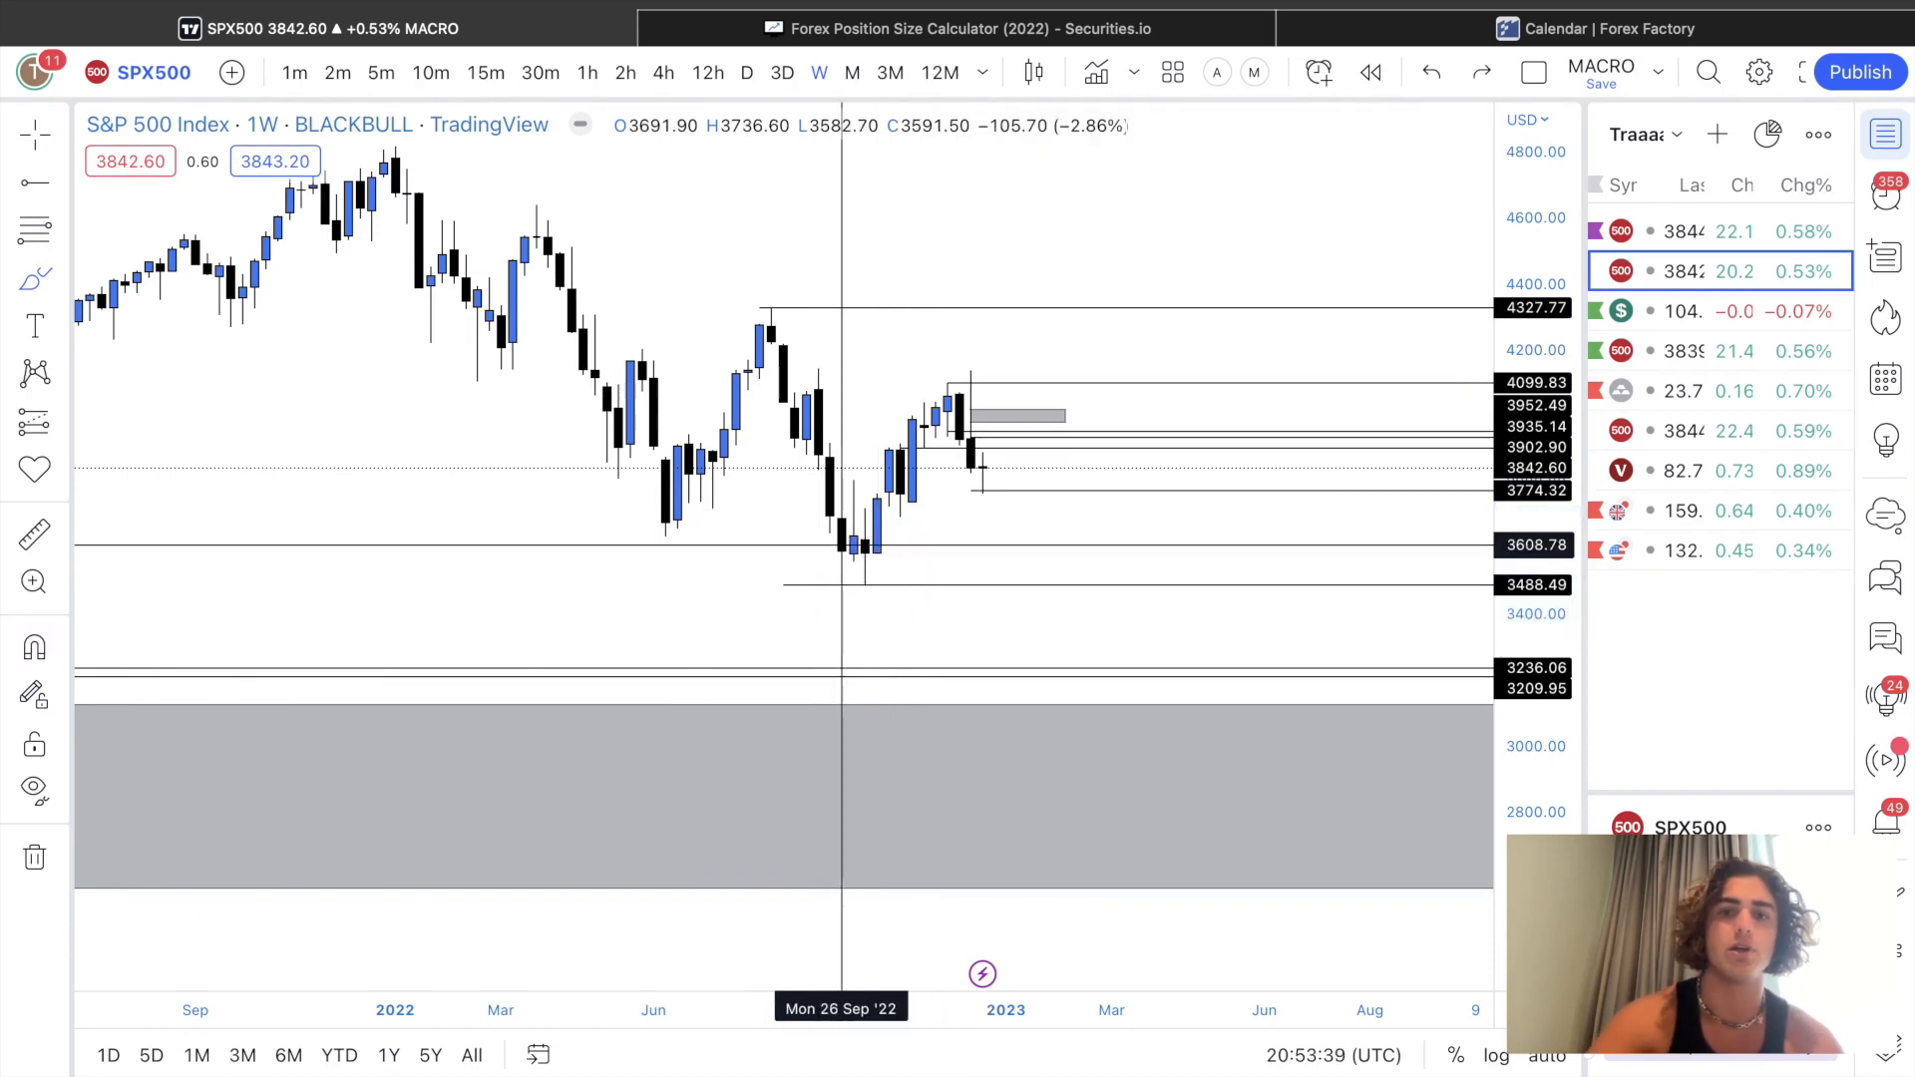
left_click(745, 72)
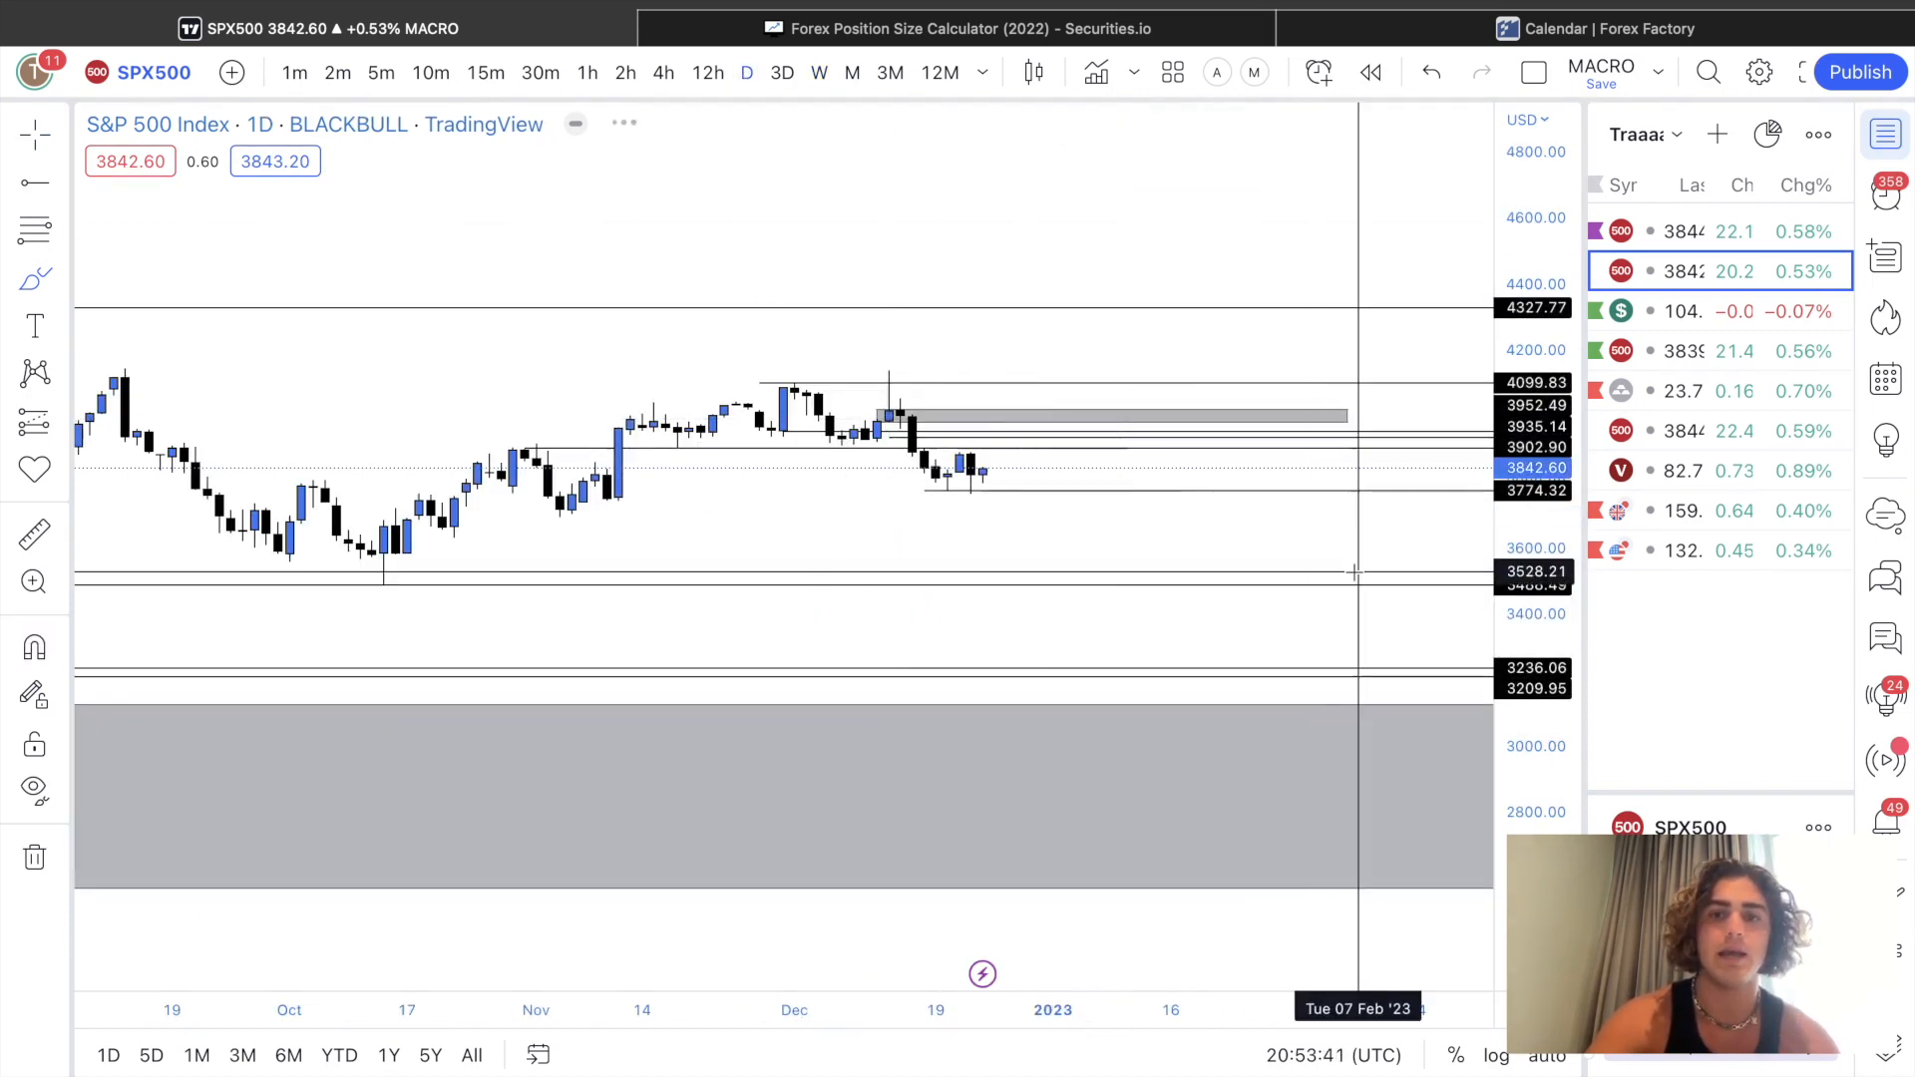
Step: Zoom the daily chart in on the December candles below the grey supply zone
left_click_drag(794, 507, 873, 421)
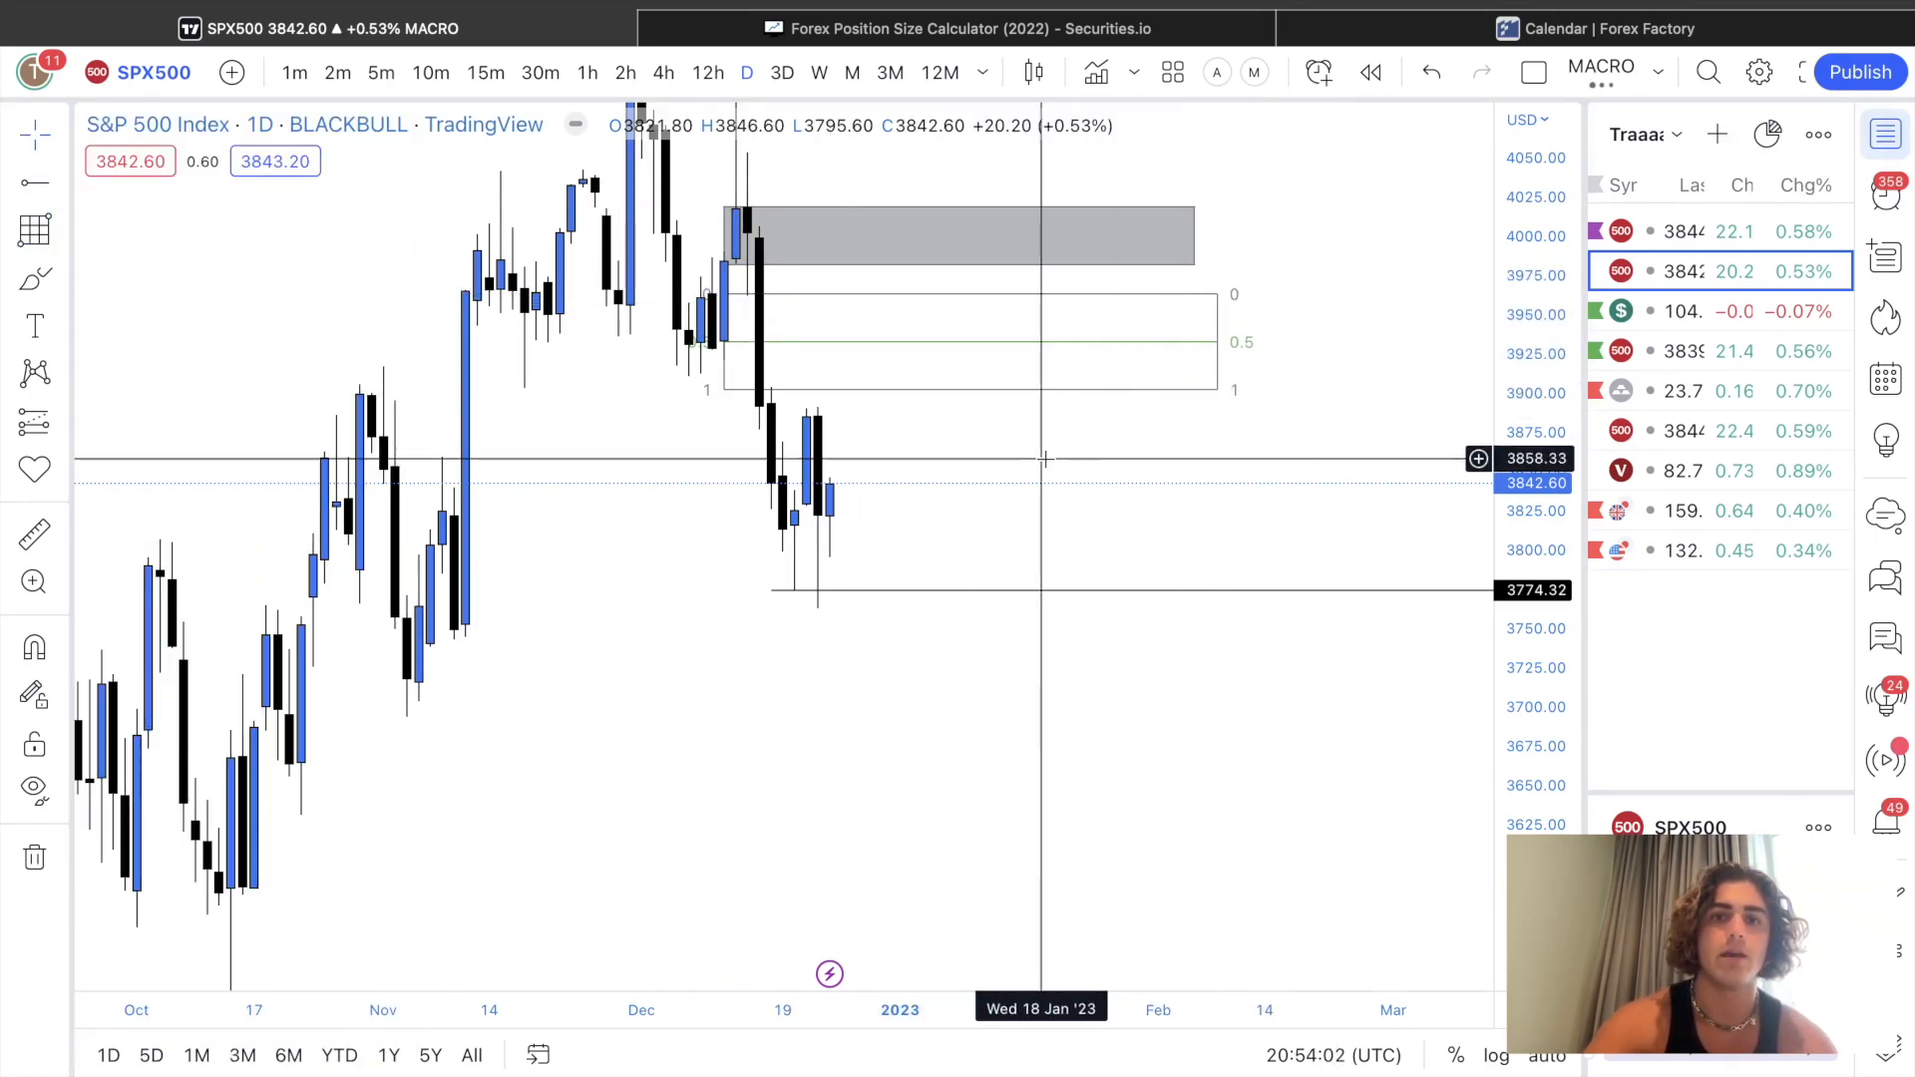
mouse_move(829, 495)
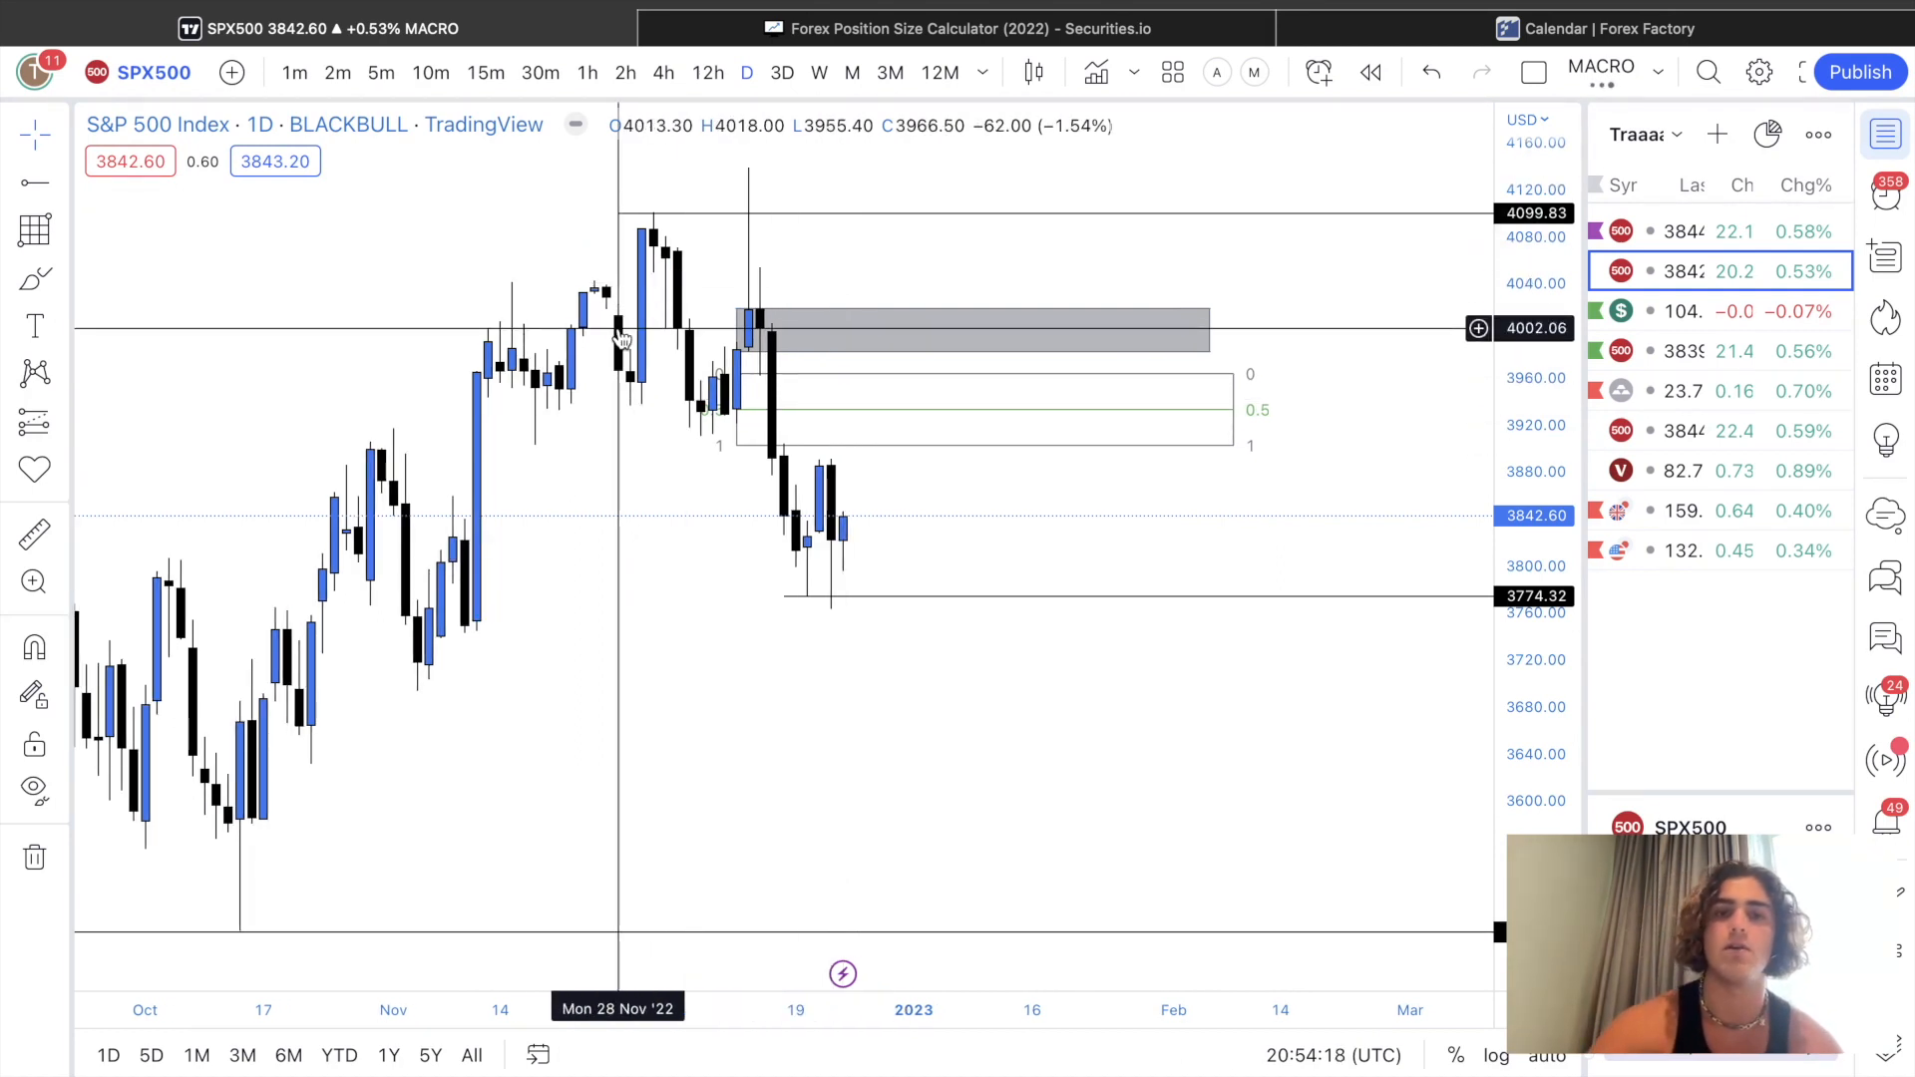
mouse_move(818, 320)
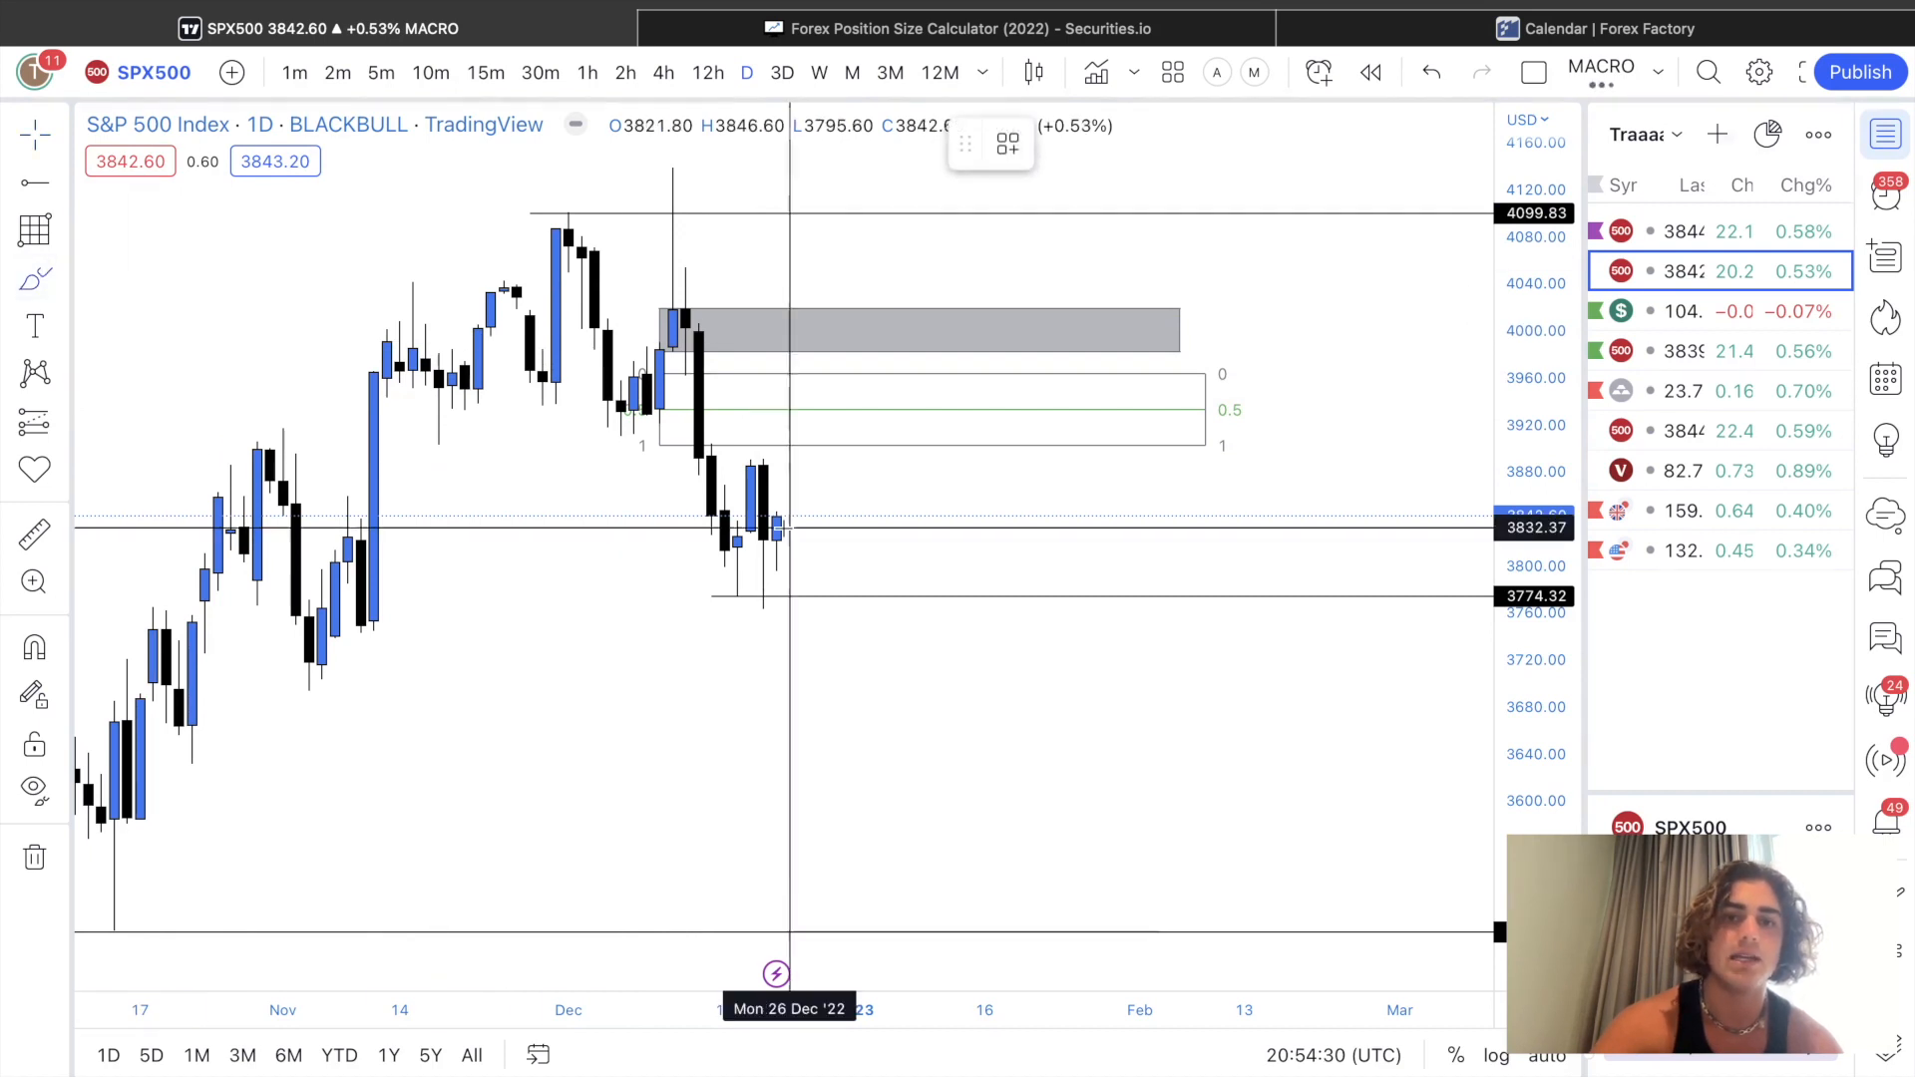
Step: Shift the chart view right and switch the chart to the 4-hour timeframe
left_click_drag(776, 505, 882, 687)
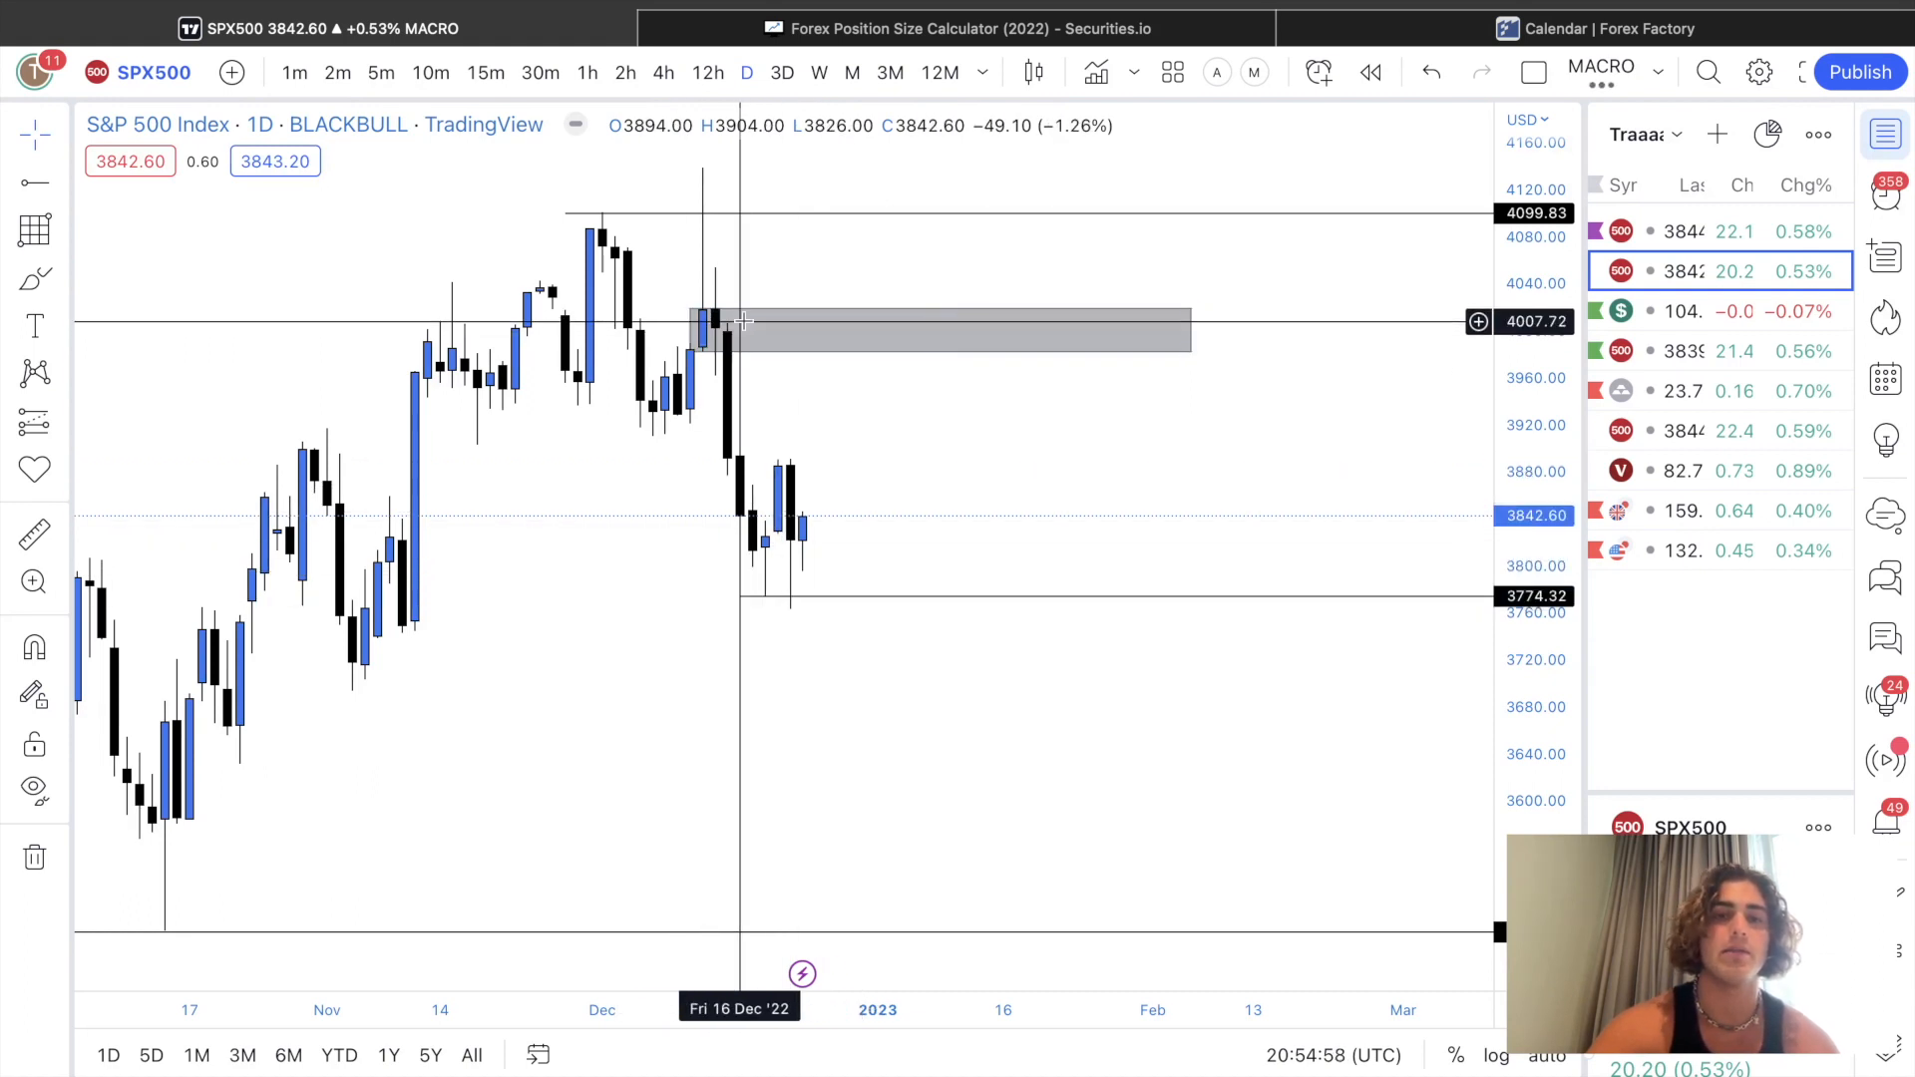
mouse_move(702, 330)
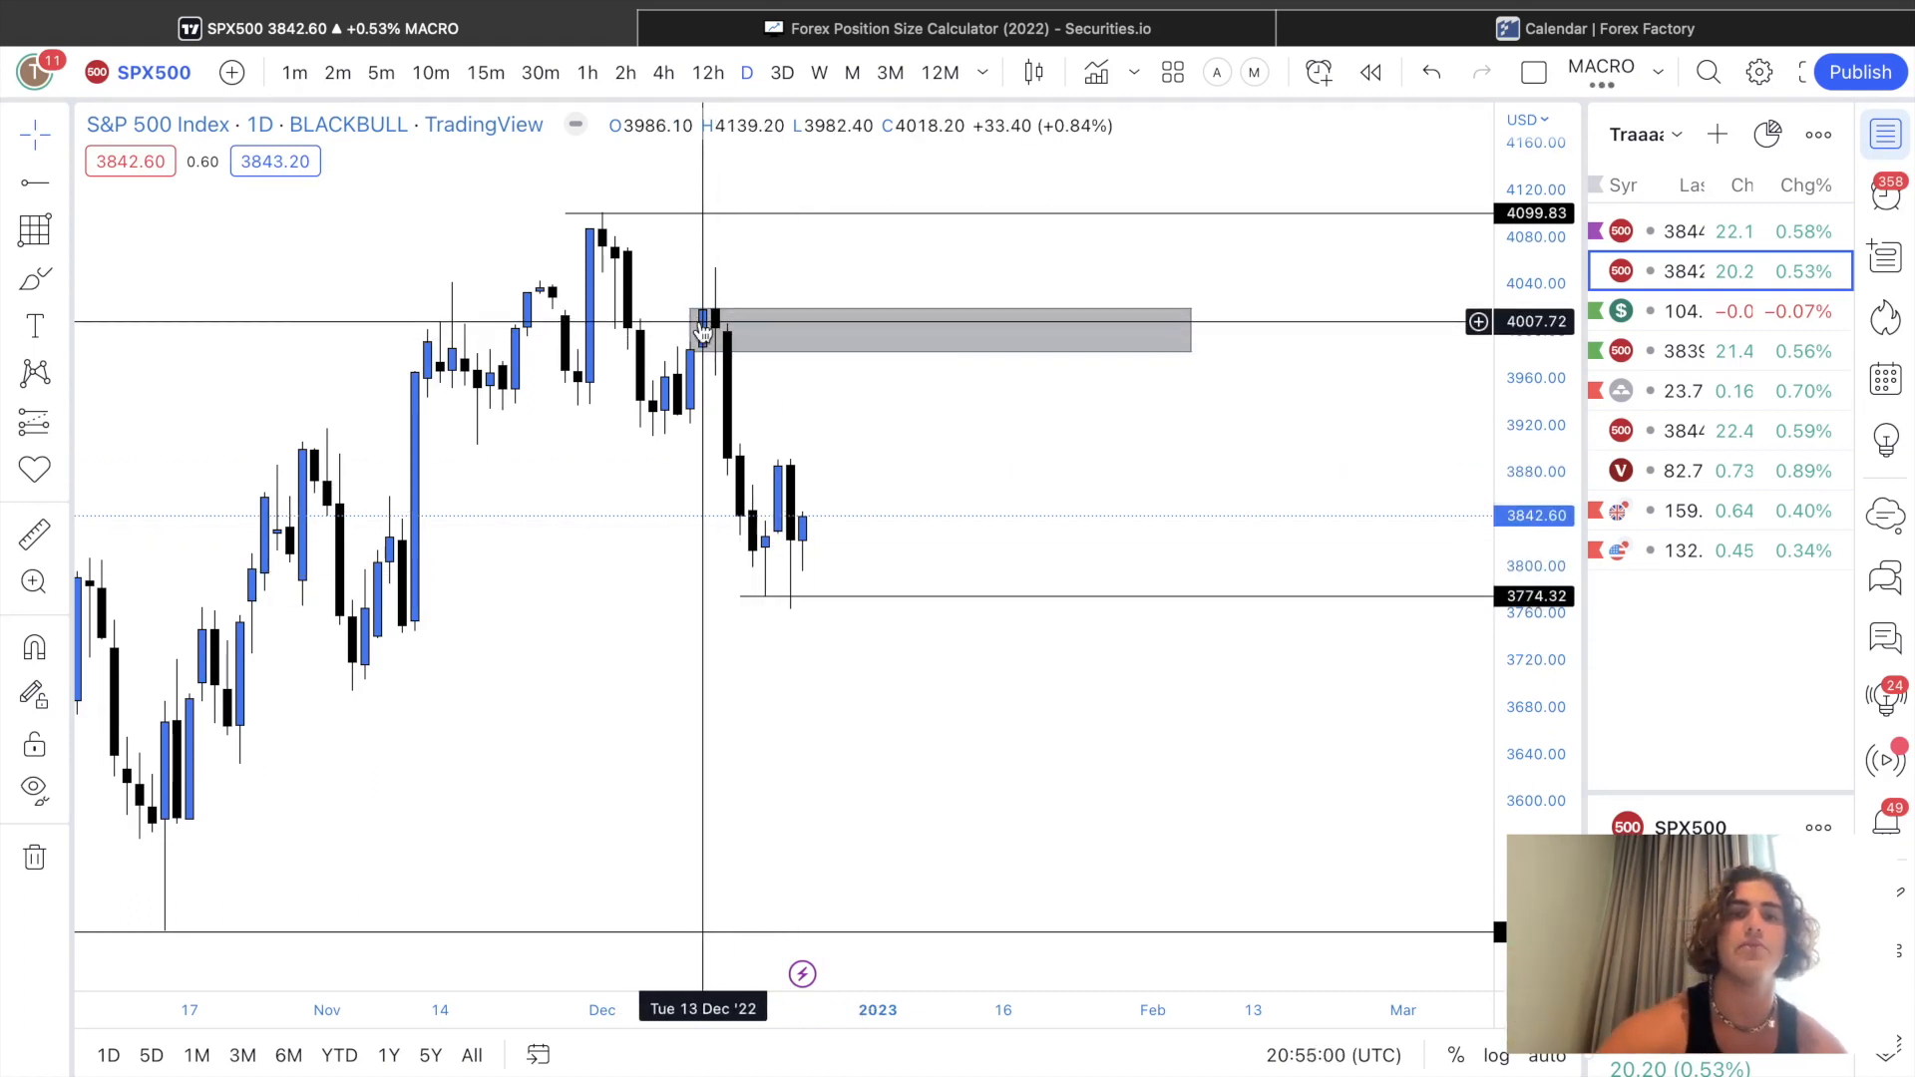
left_click(664, 72)
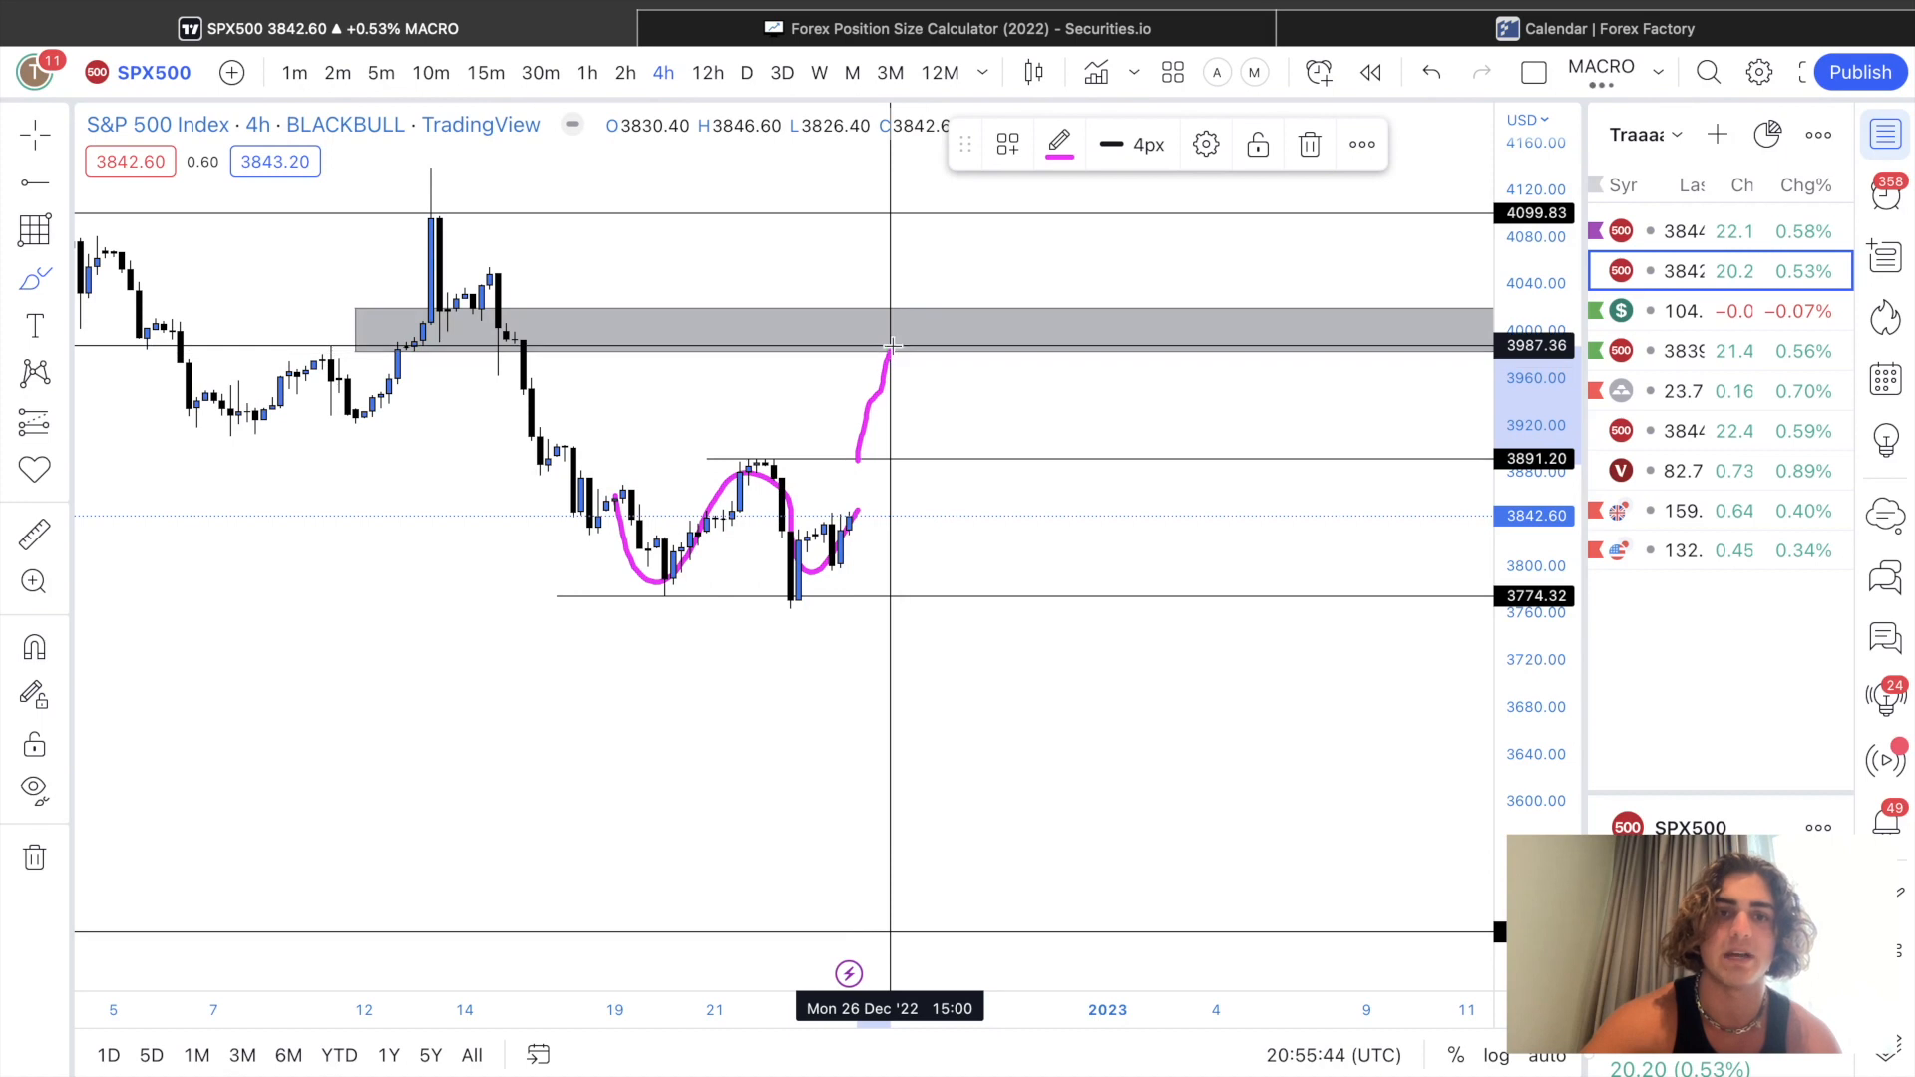
mouse_move(893, 346)
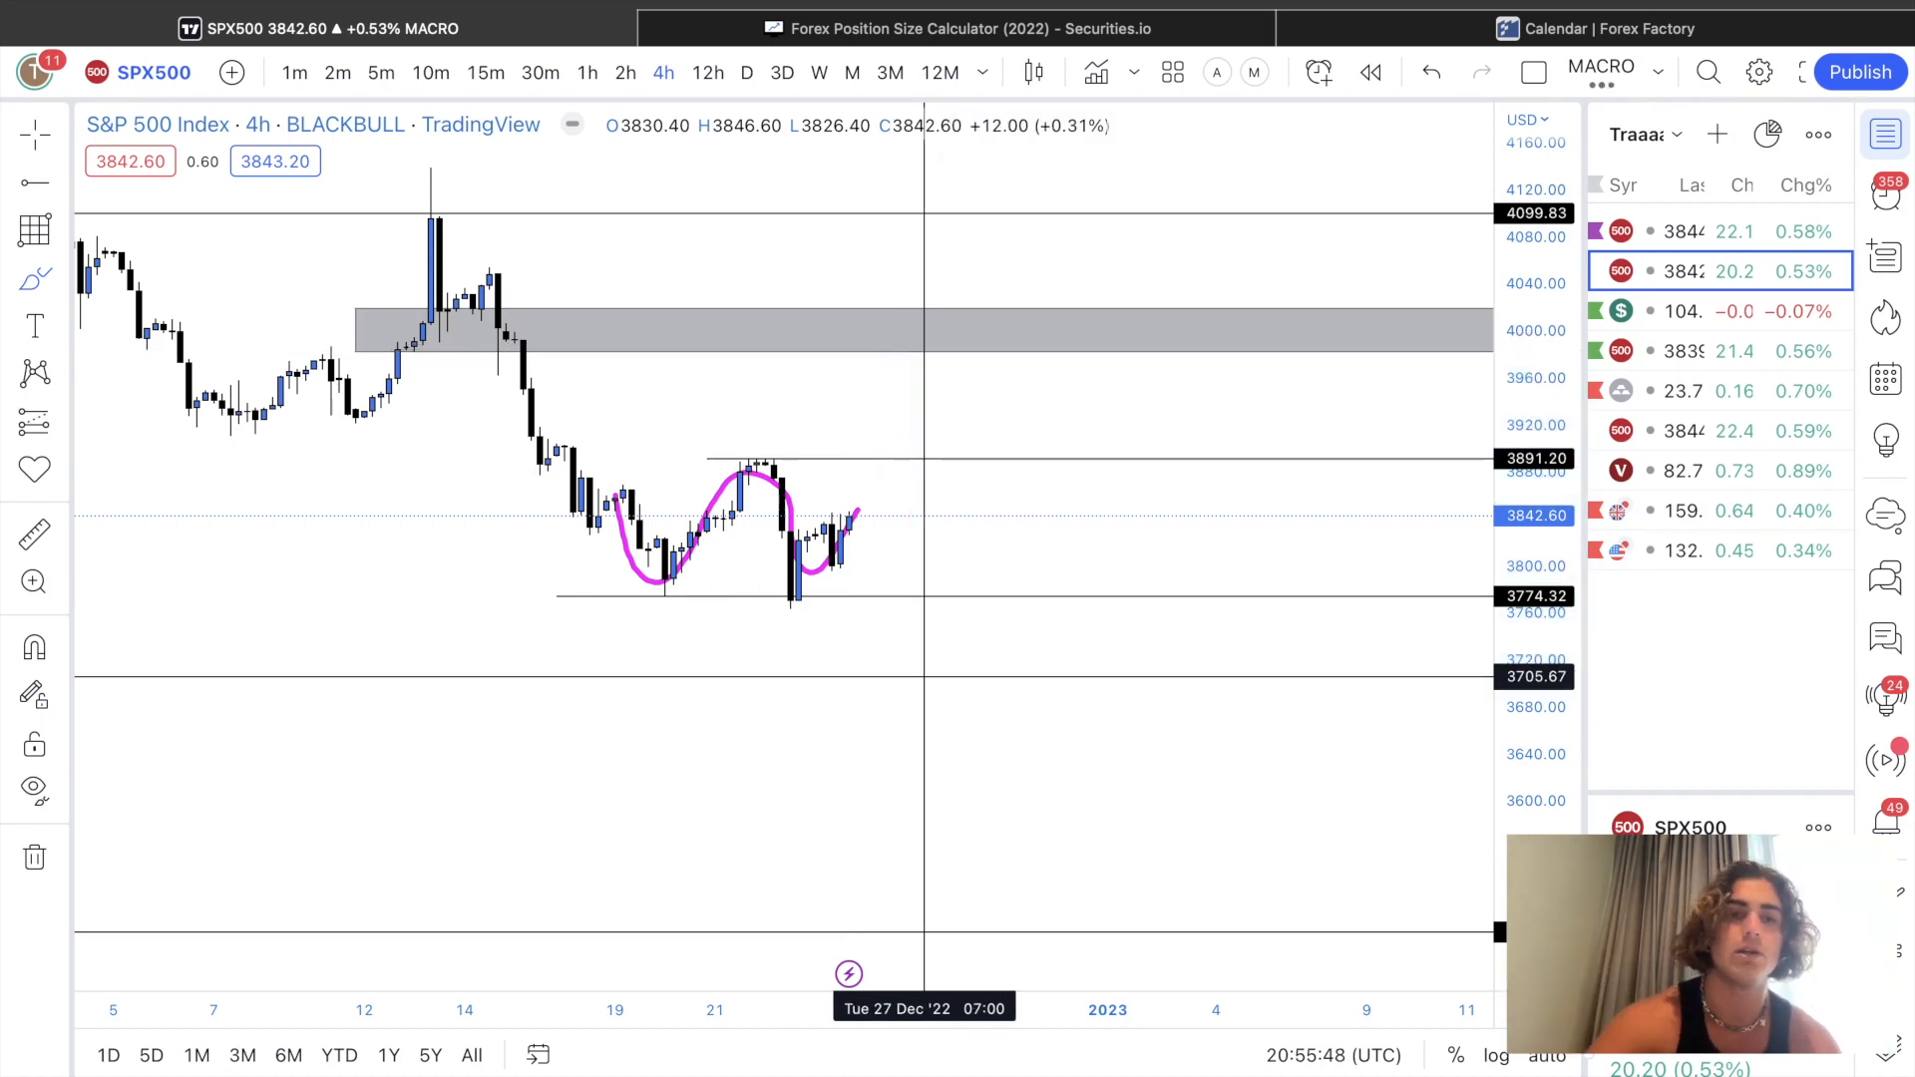
mouse_move(730, 511)
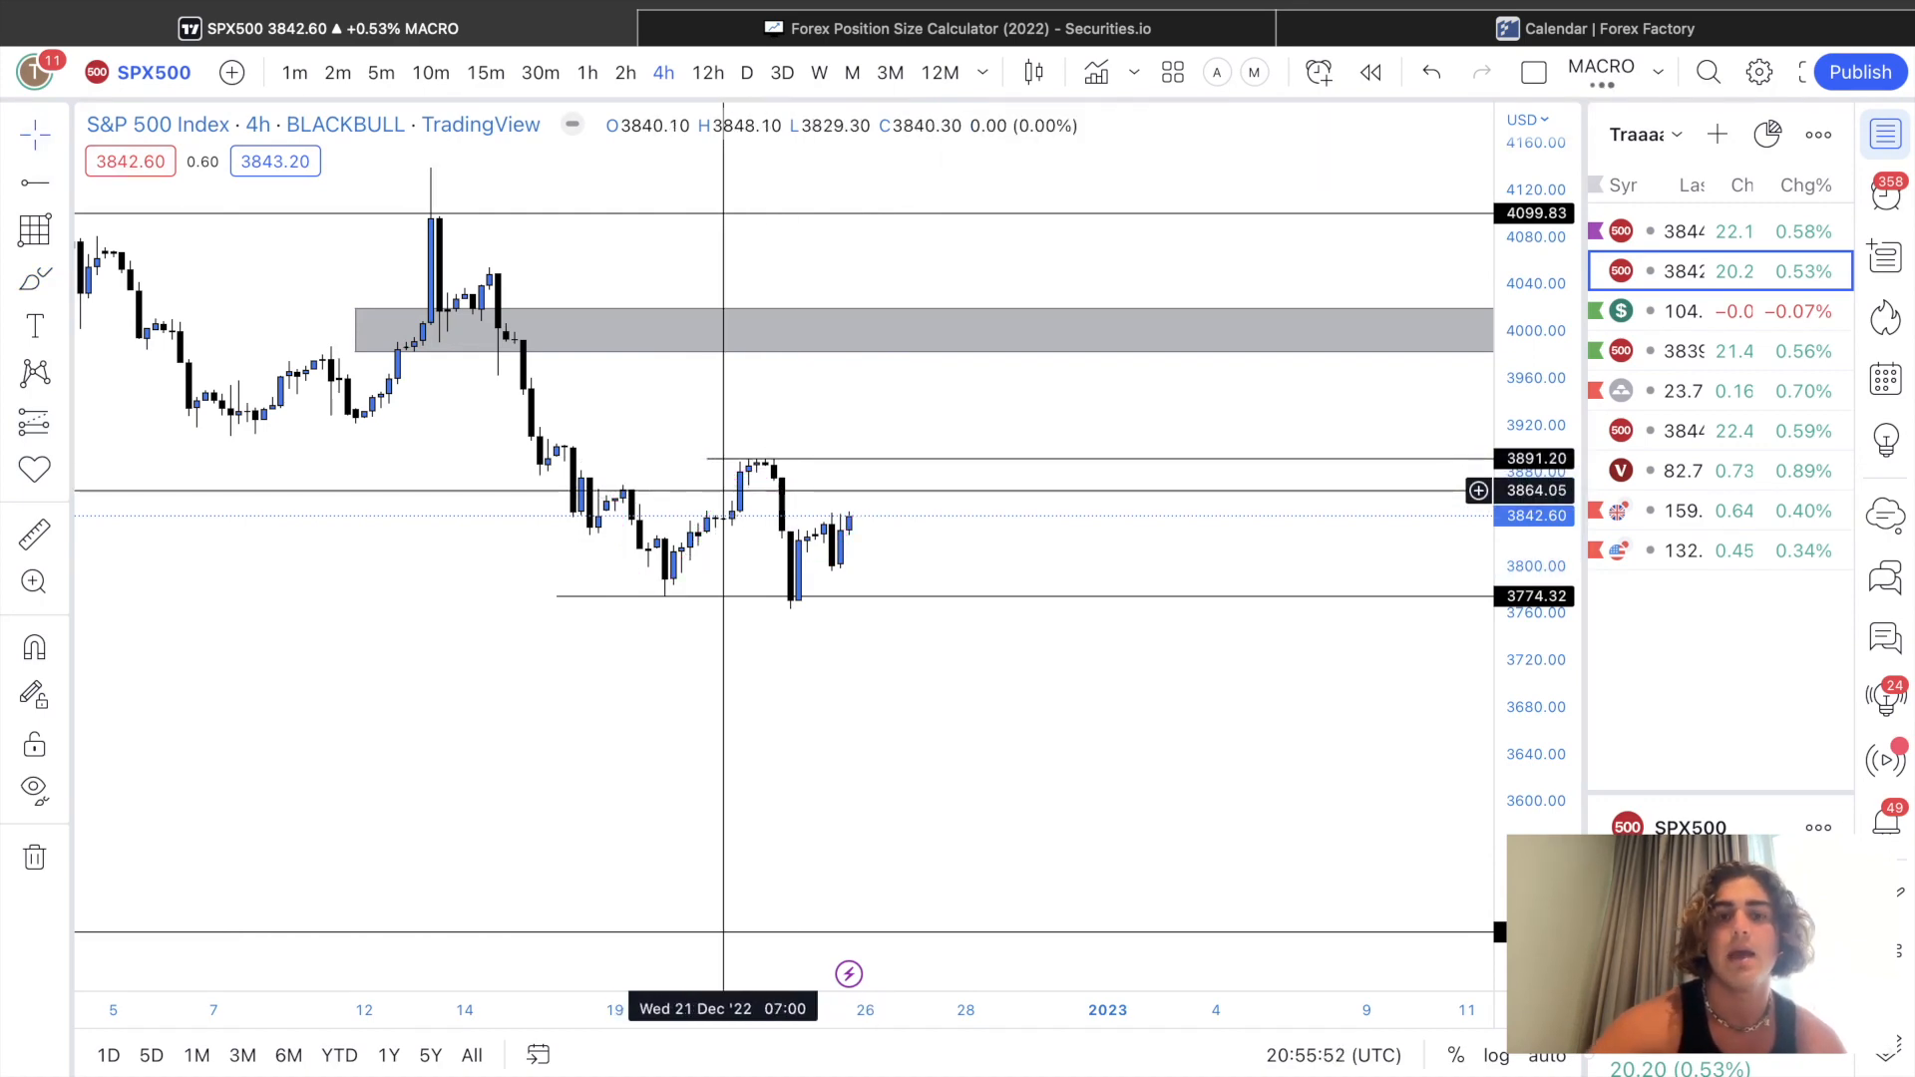
Step: Zoom out and change the S&P 500 chart interval from 4h to 1D
scroll("down", 3)
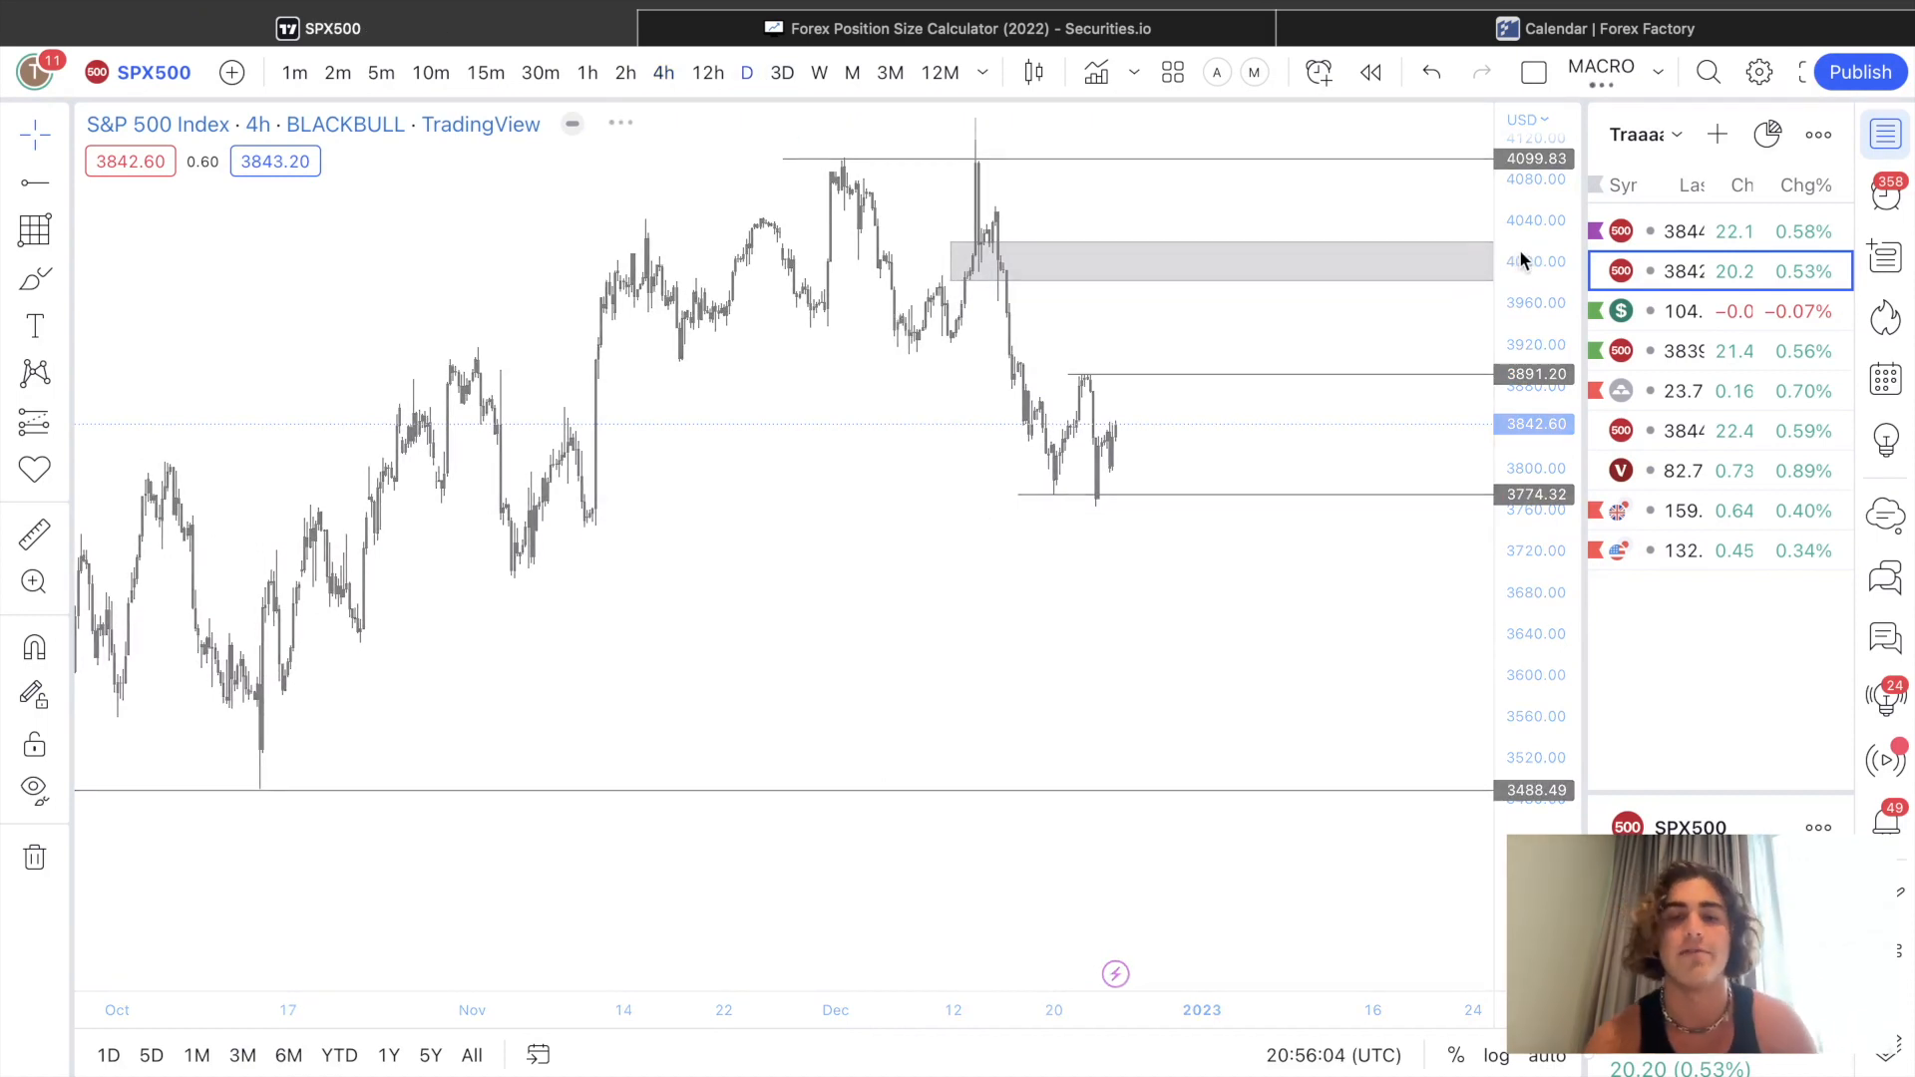
left_click(746, 72)
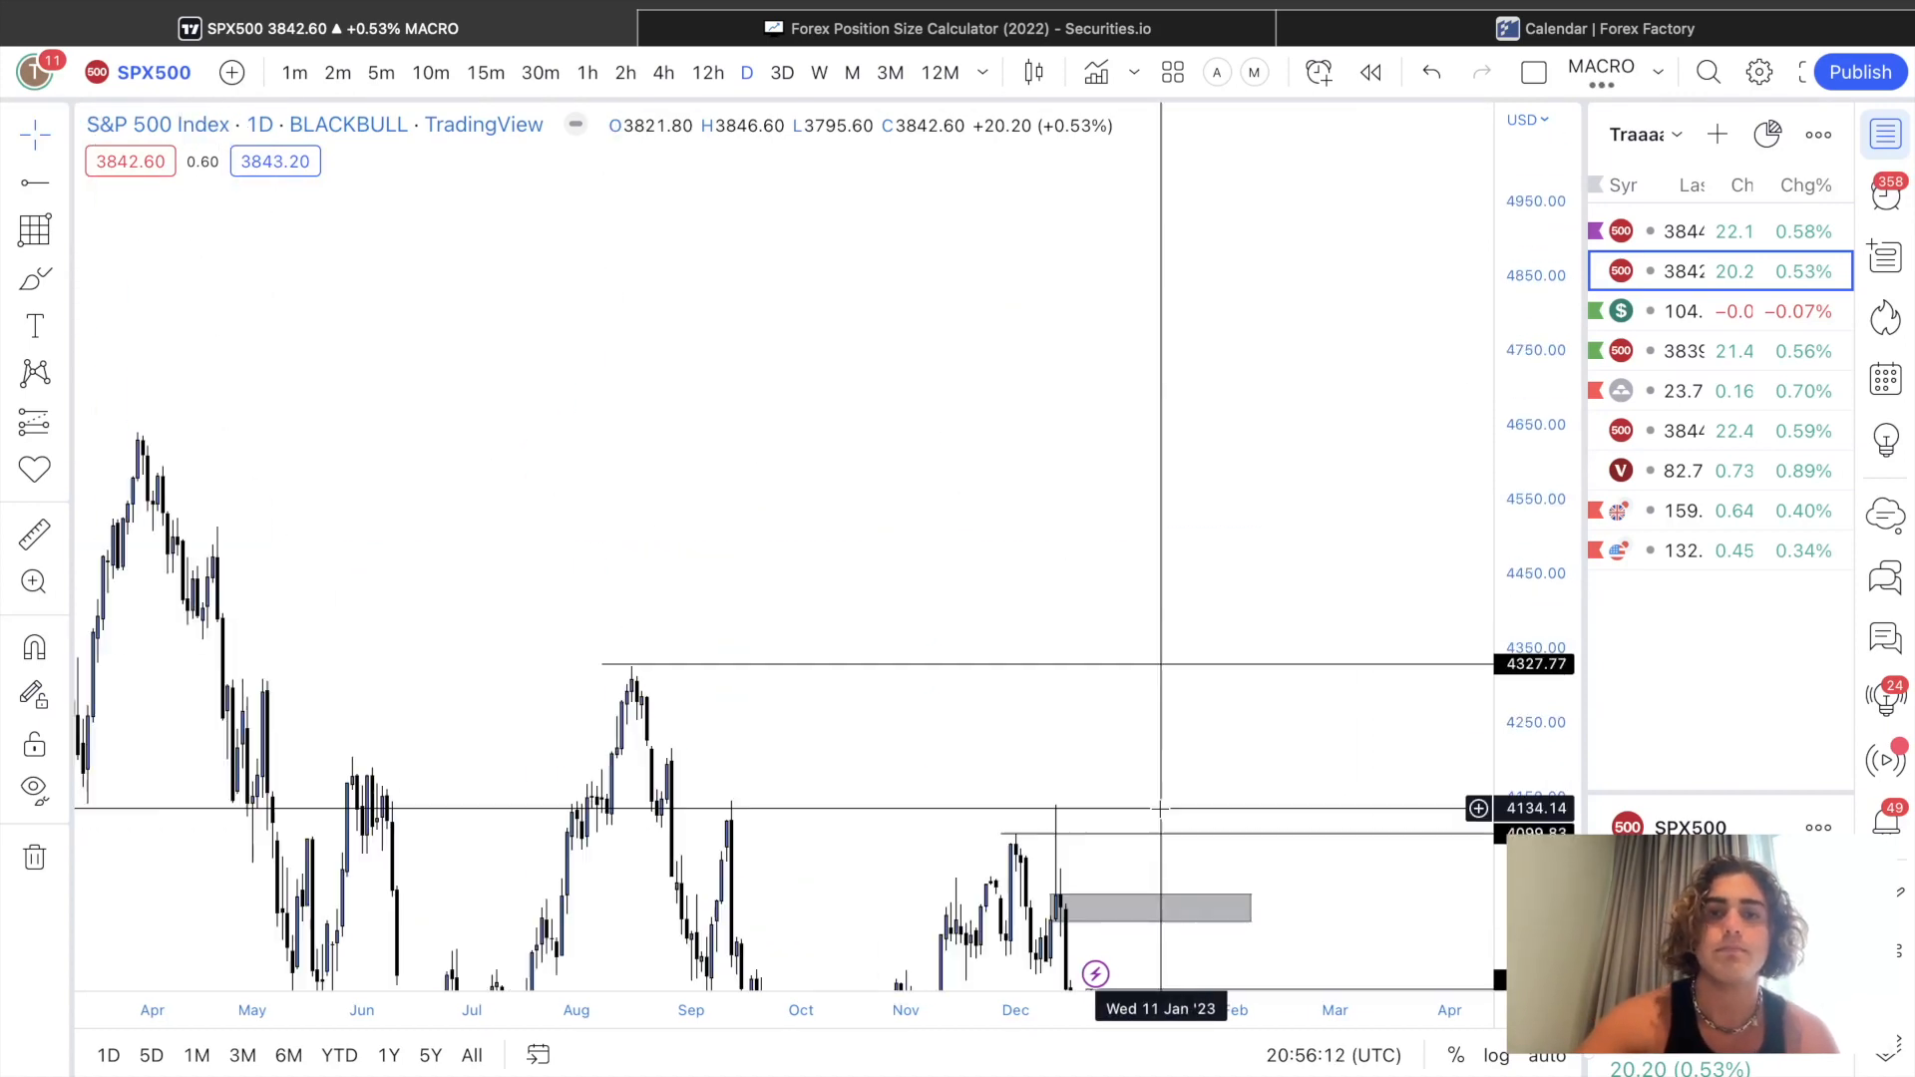
Step: Zoom the daily chart out to reveal the five day-trading myths note
scroll("down", 3)
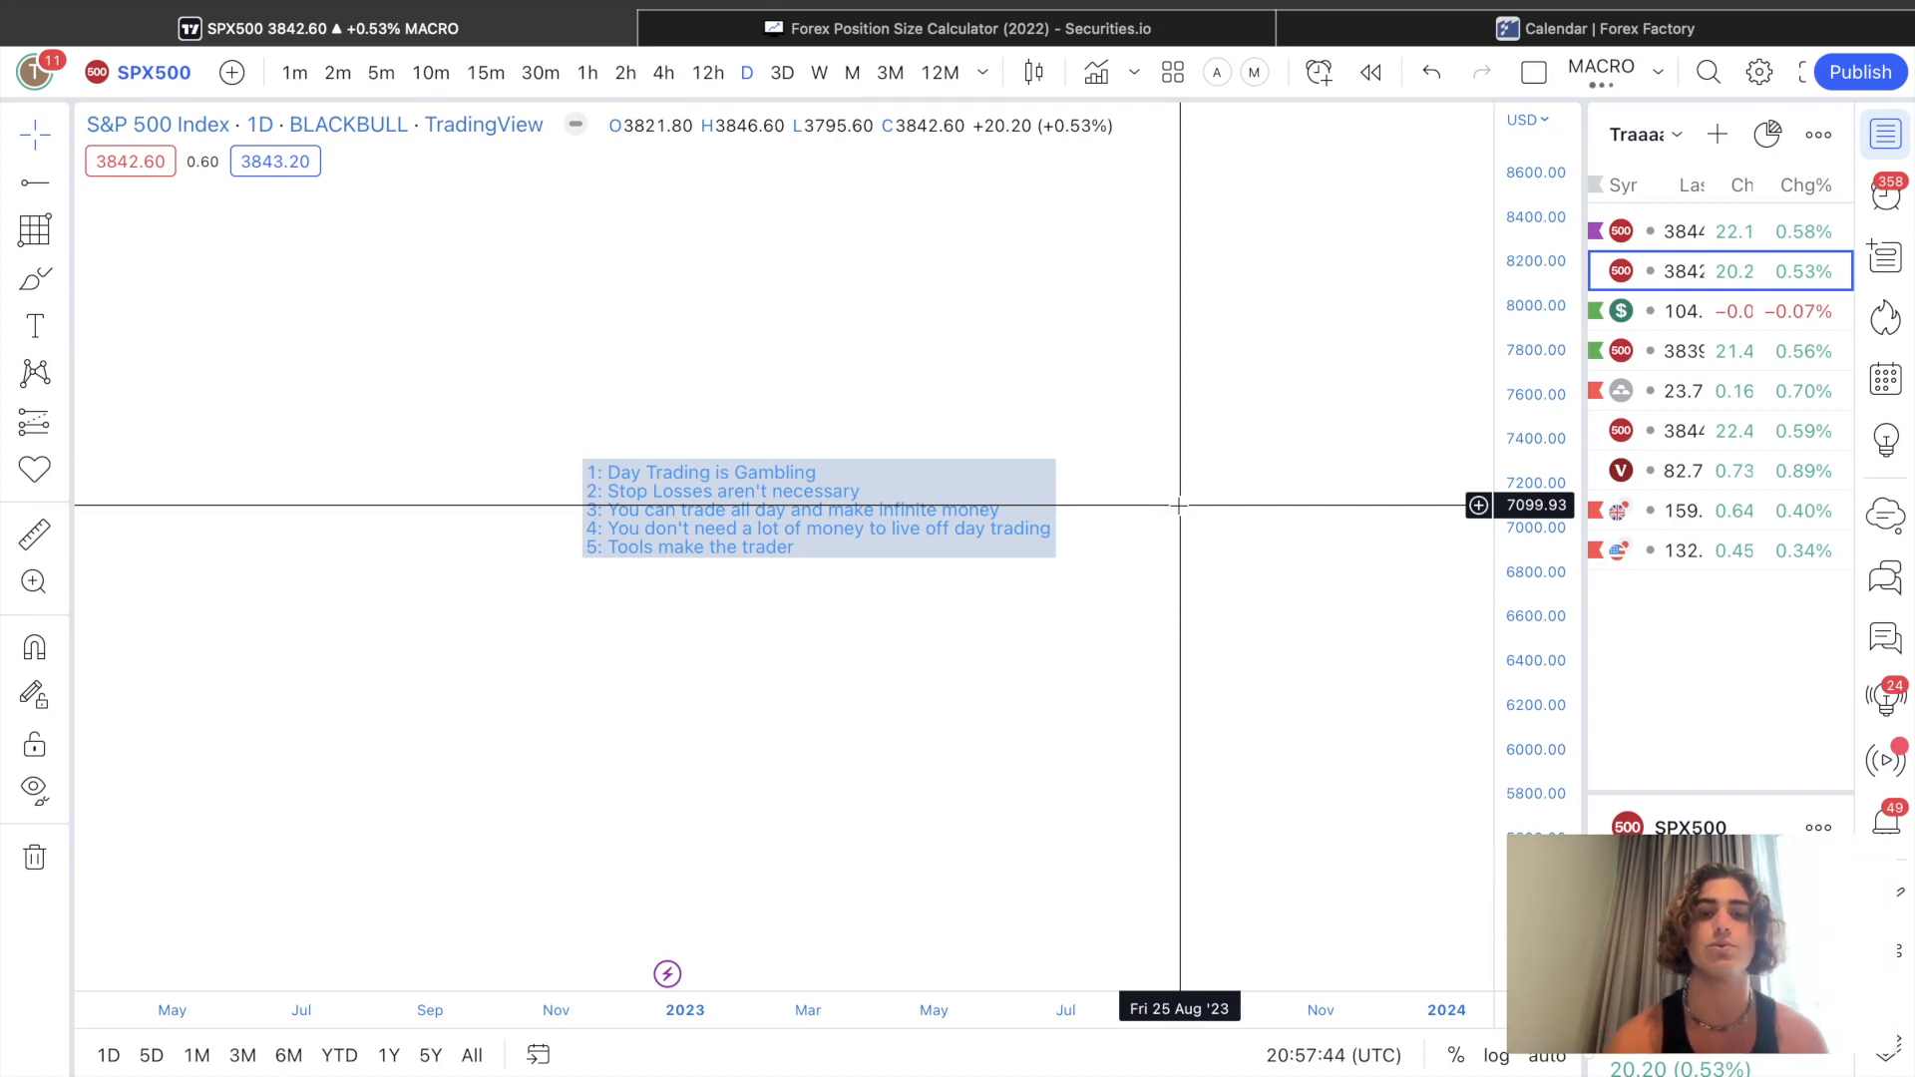
mouse_move(1071, 499)
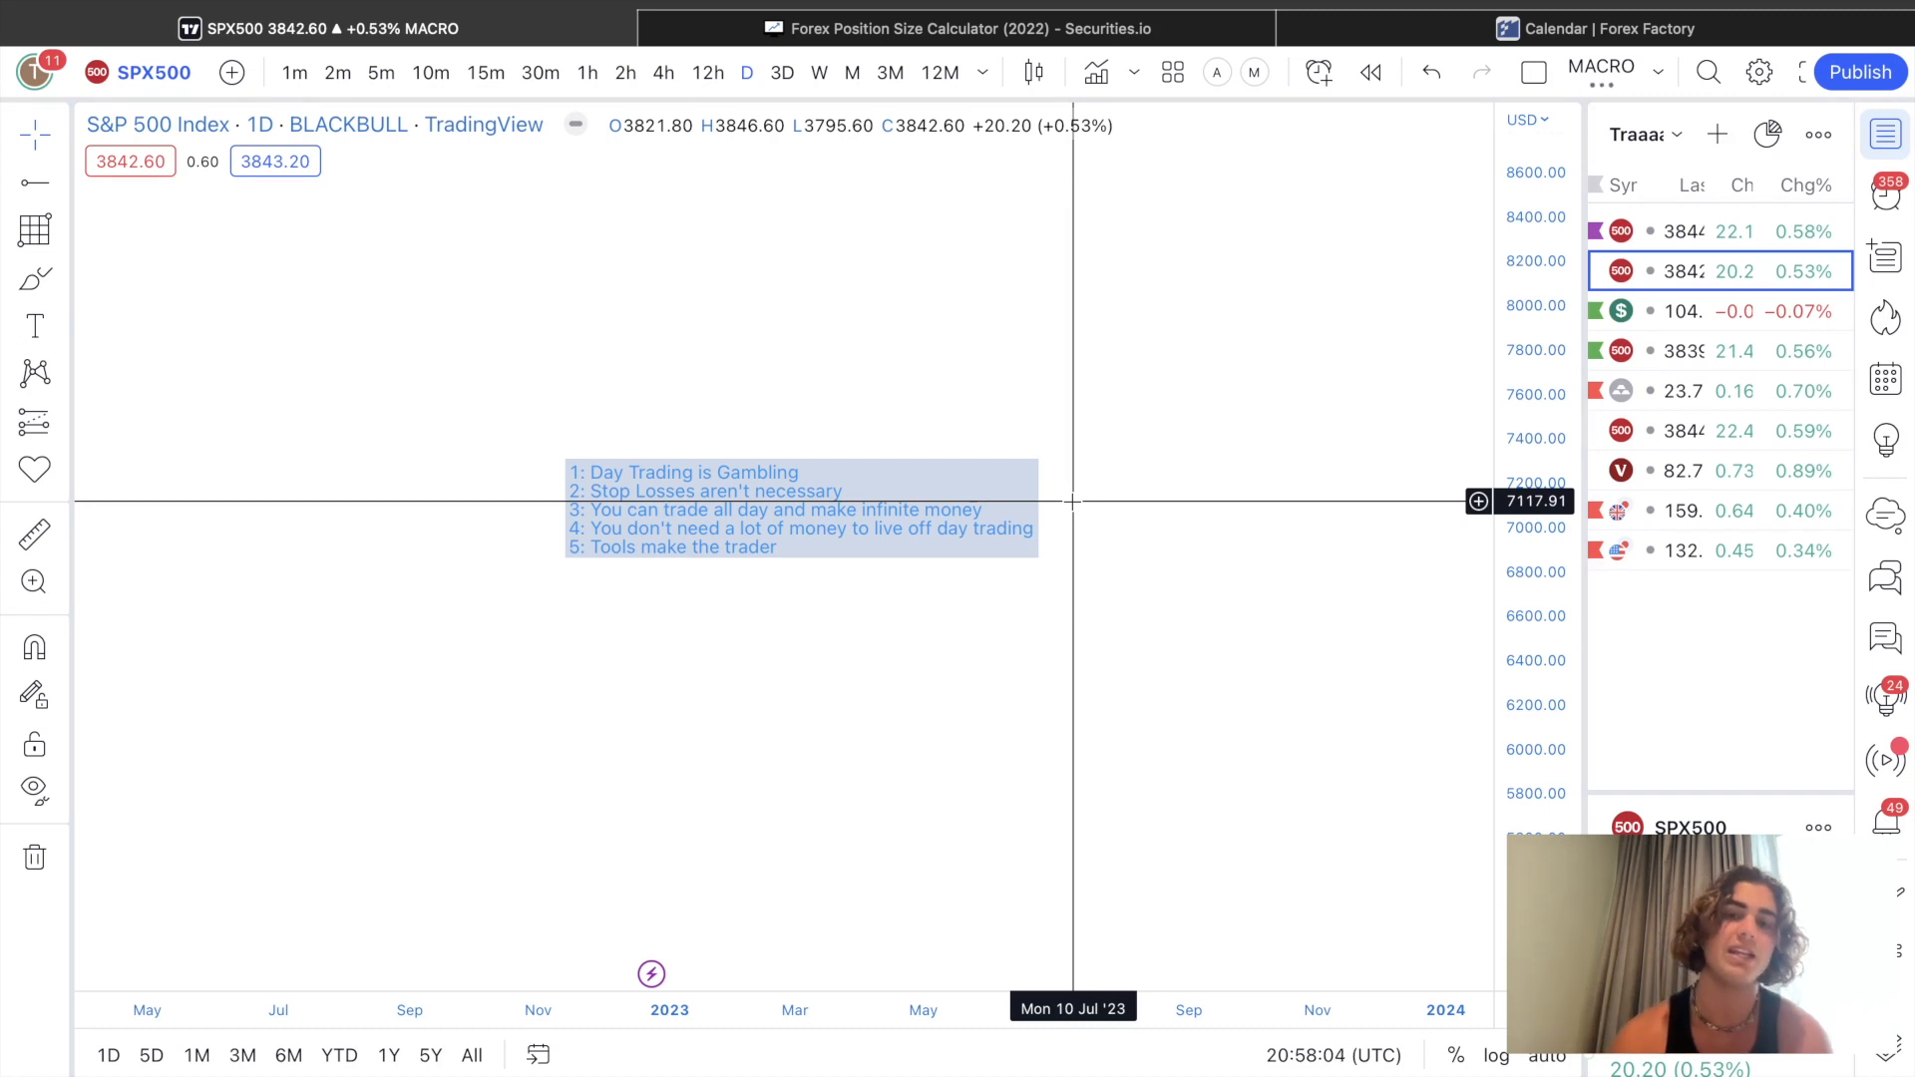
mouse_move(1147, 391)
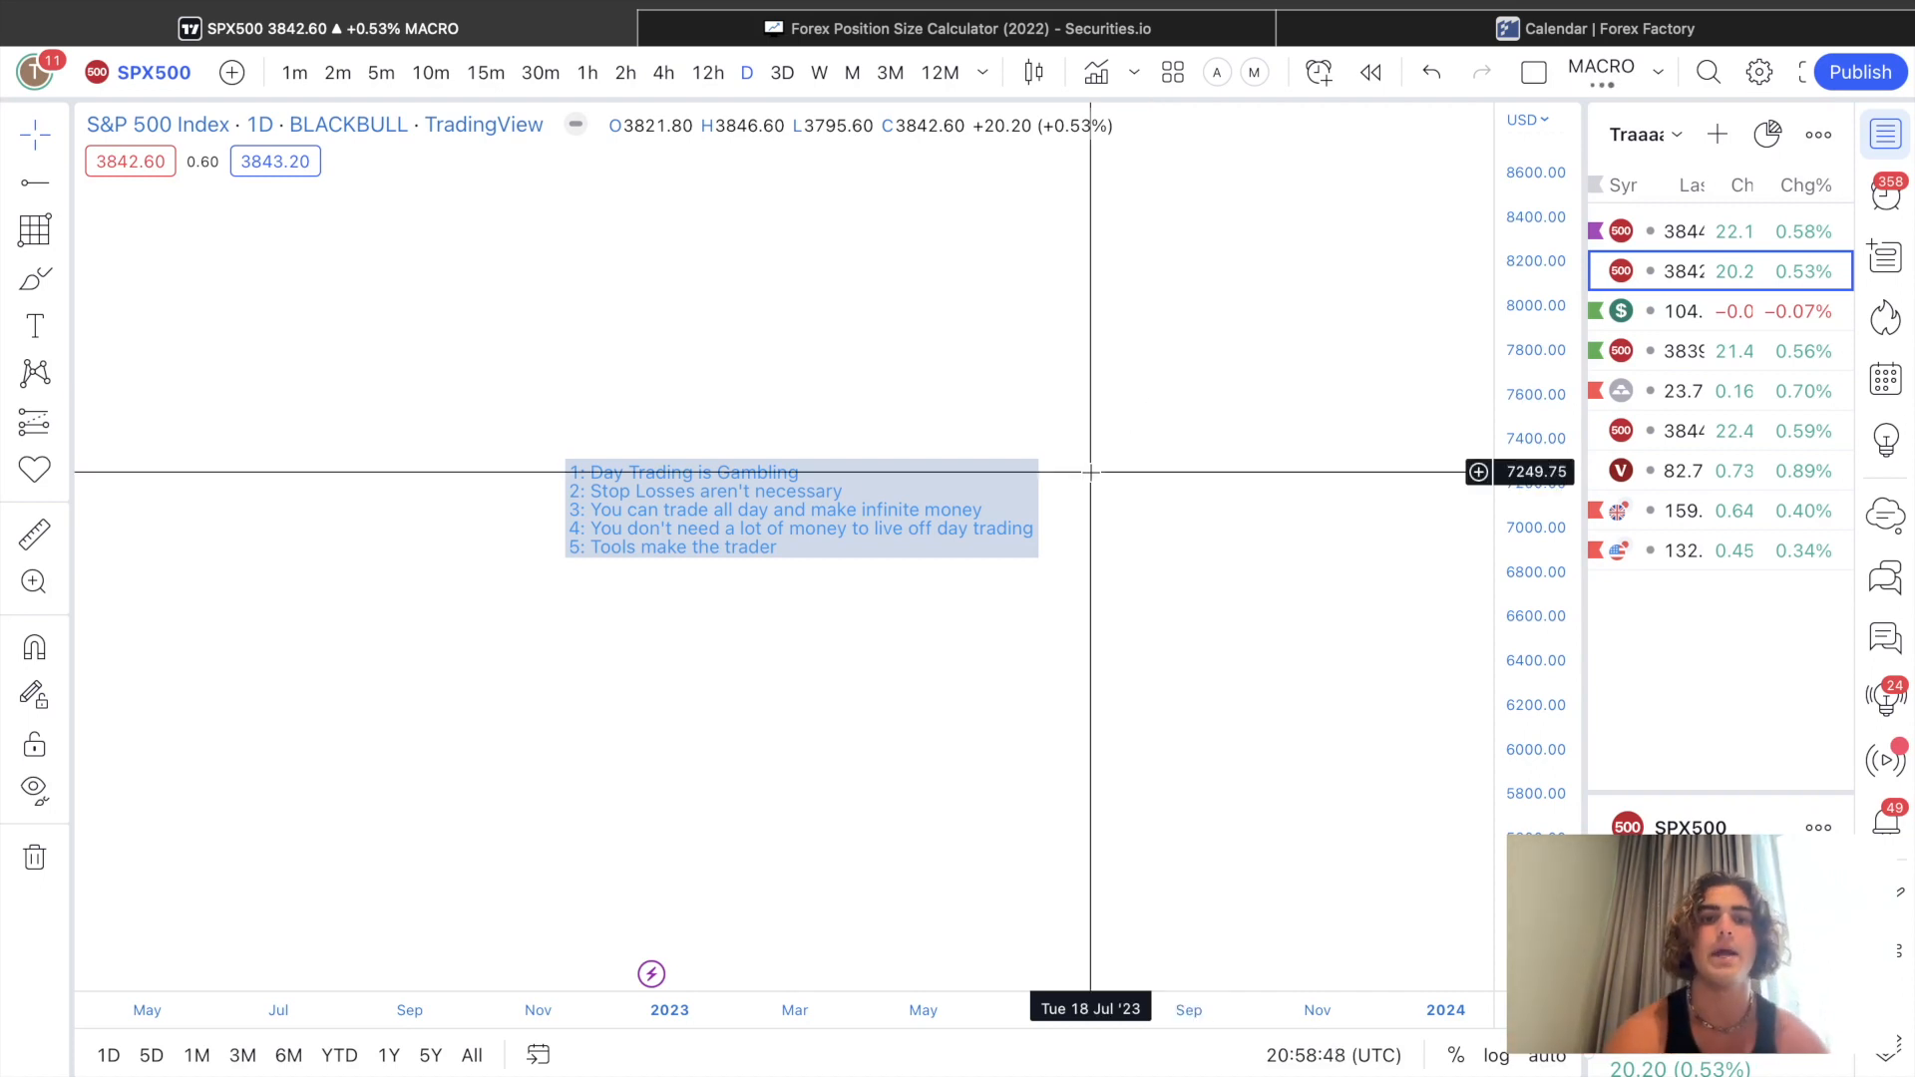
mouse_move(1109, 521)
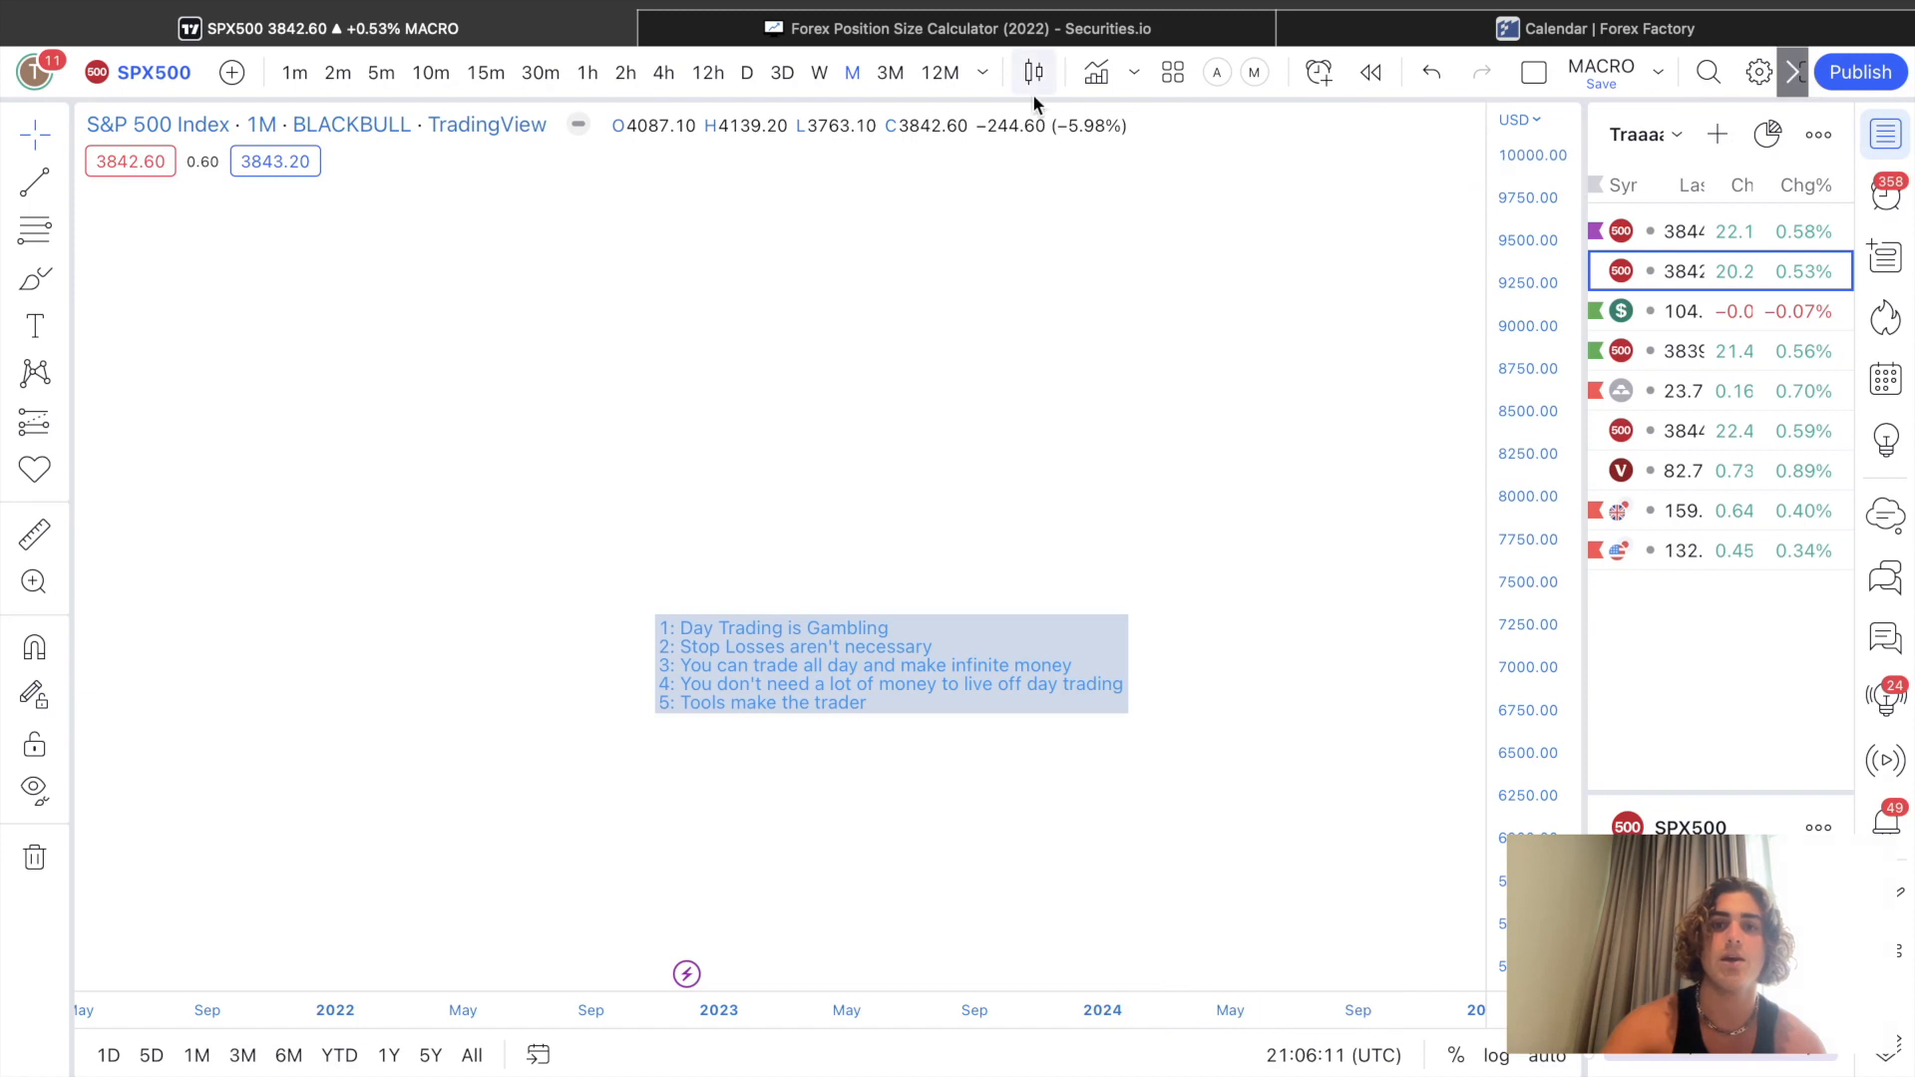
left_click(1095, 71)
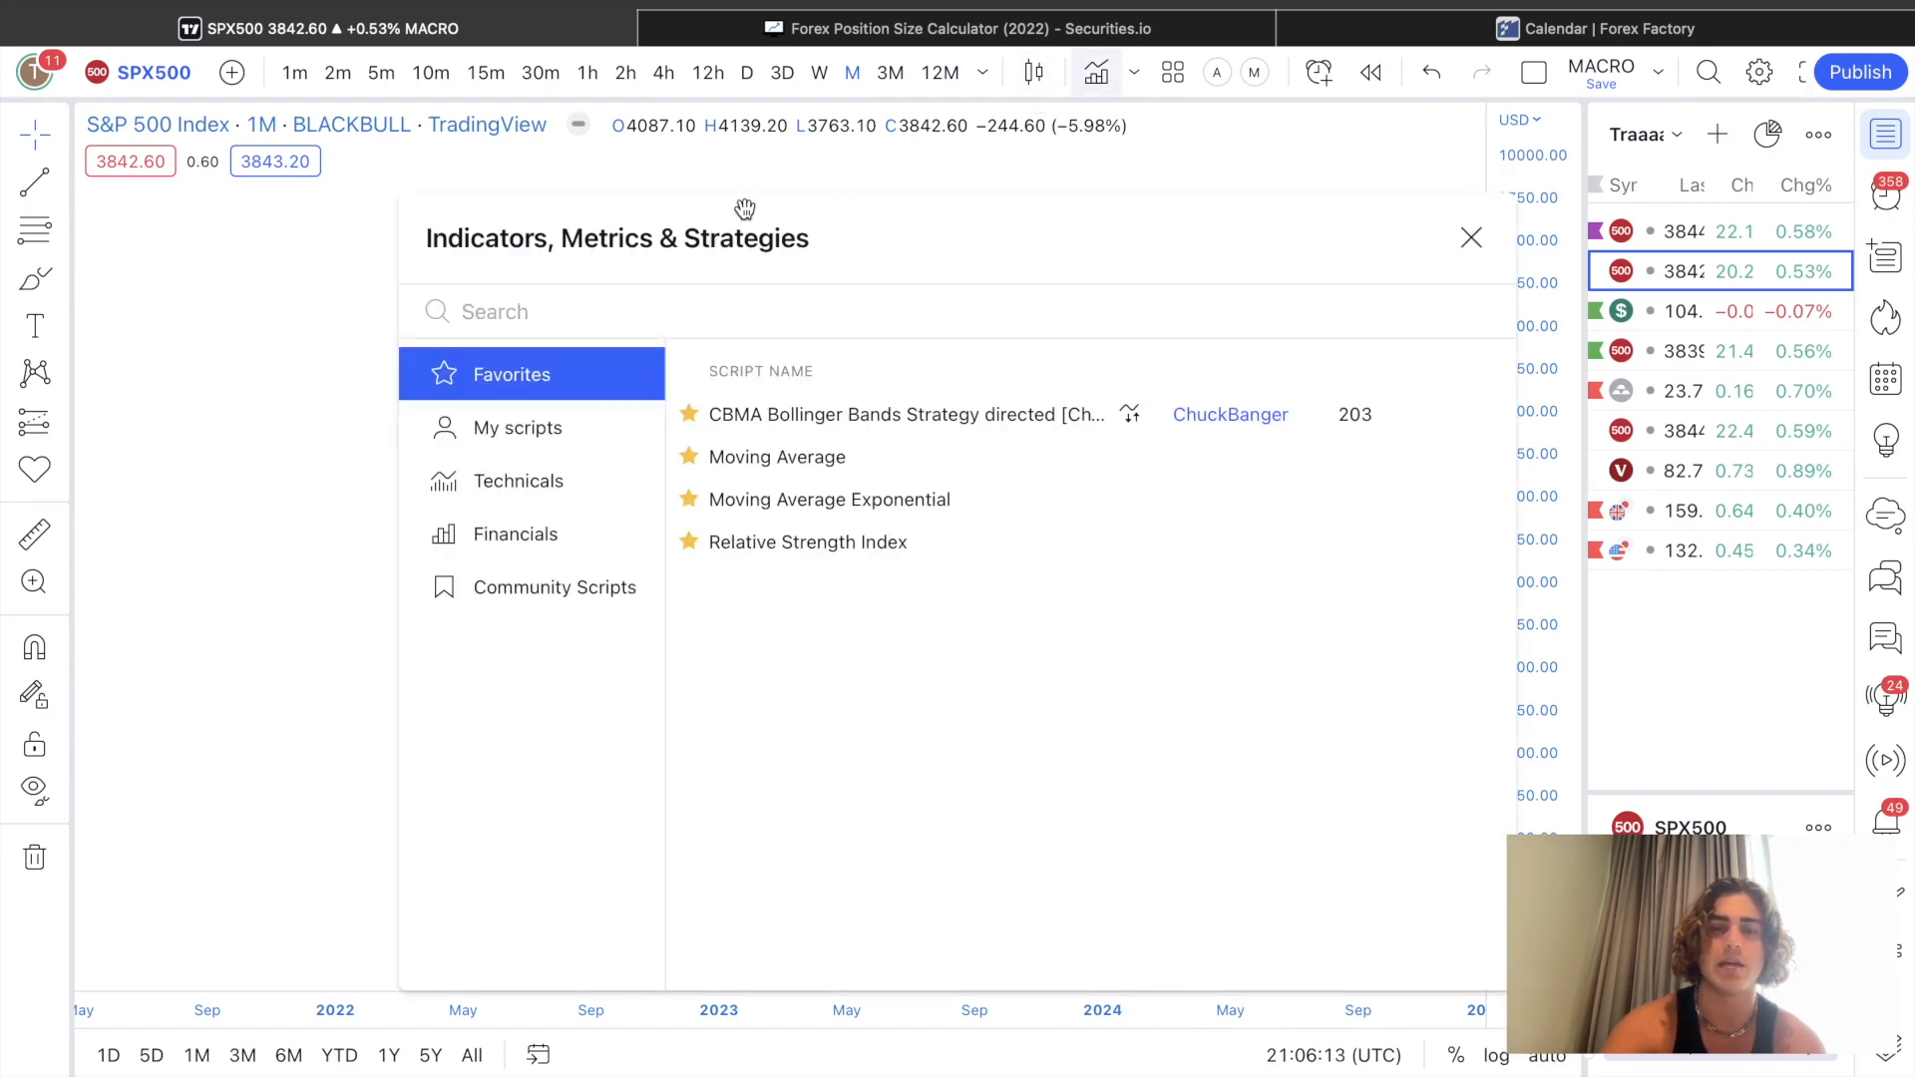
mouse_move(551, 406)
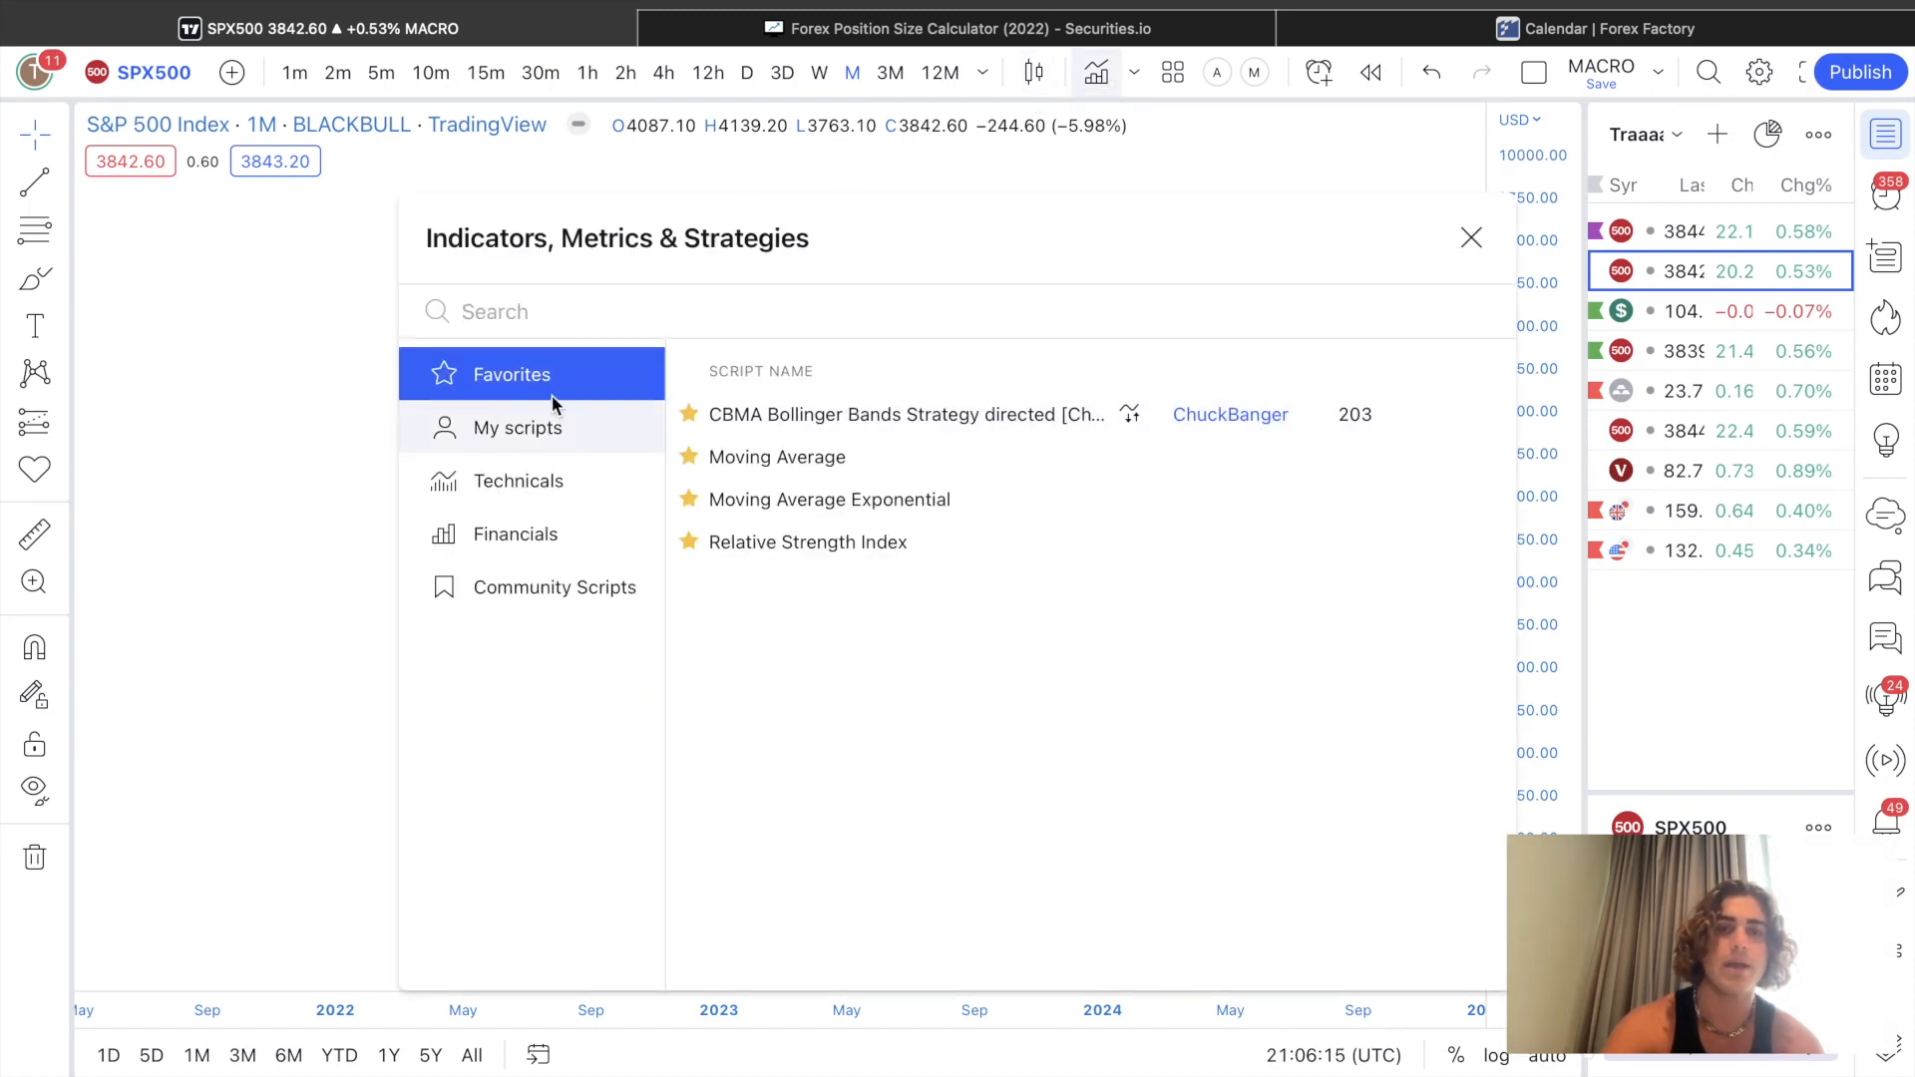
left_click(1470, 237)
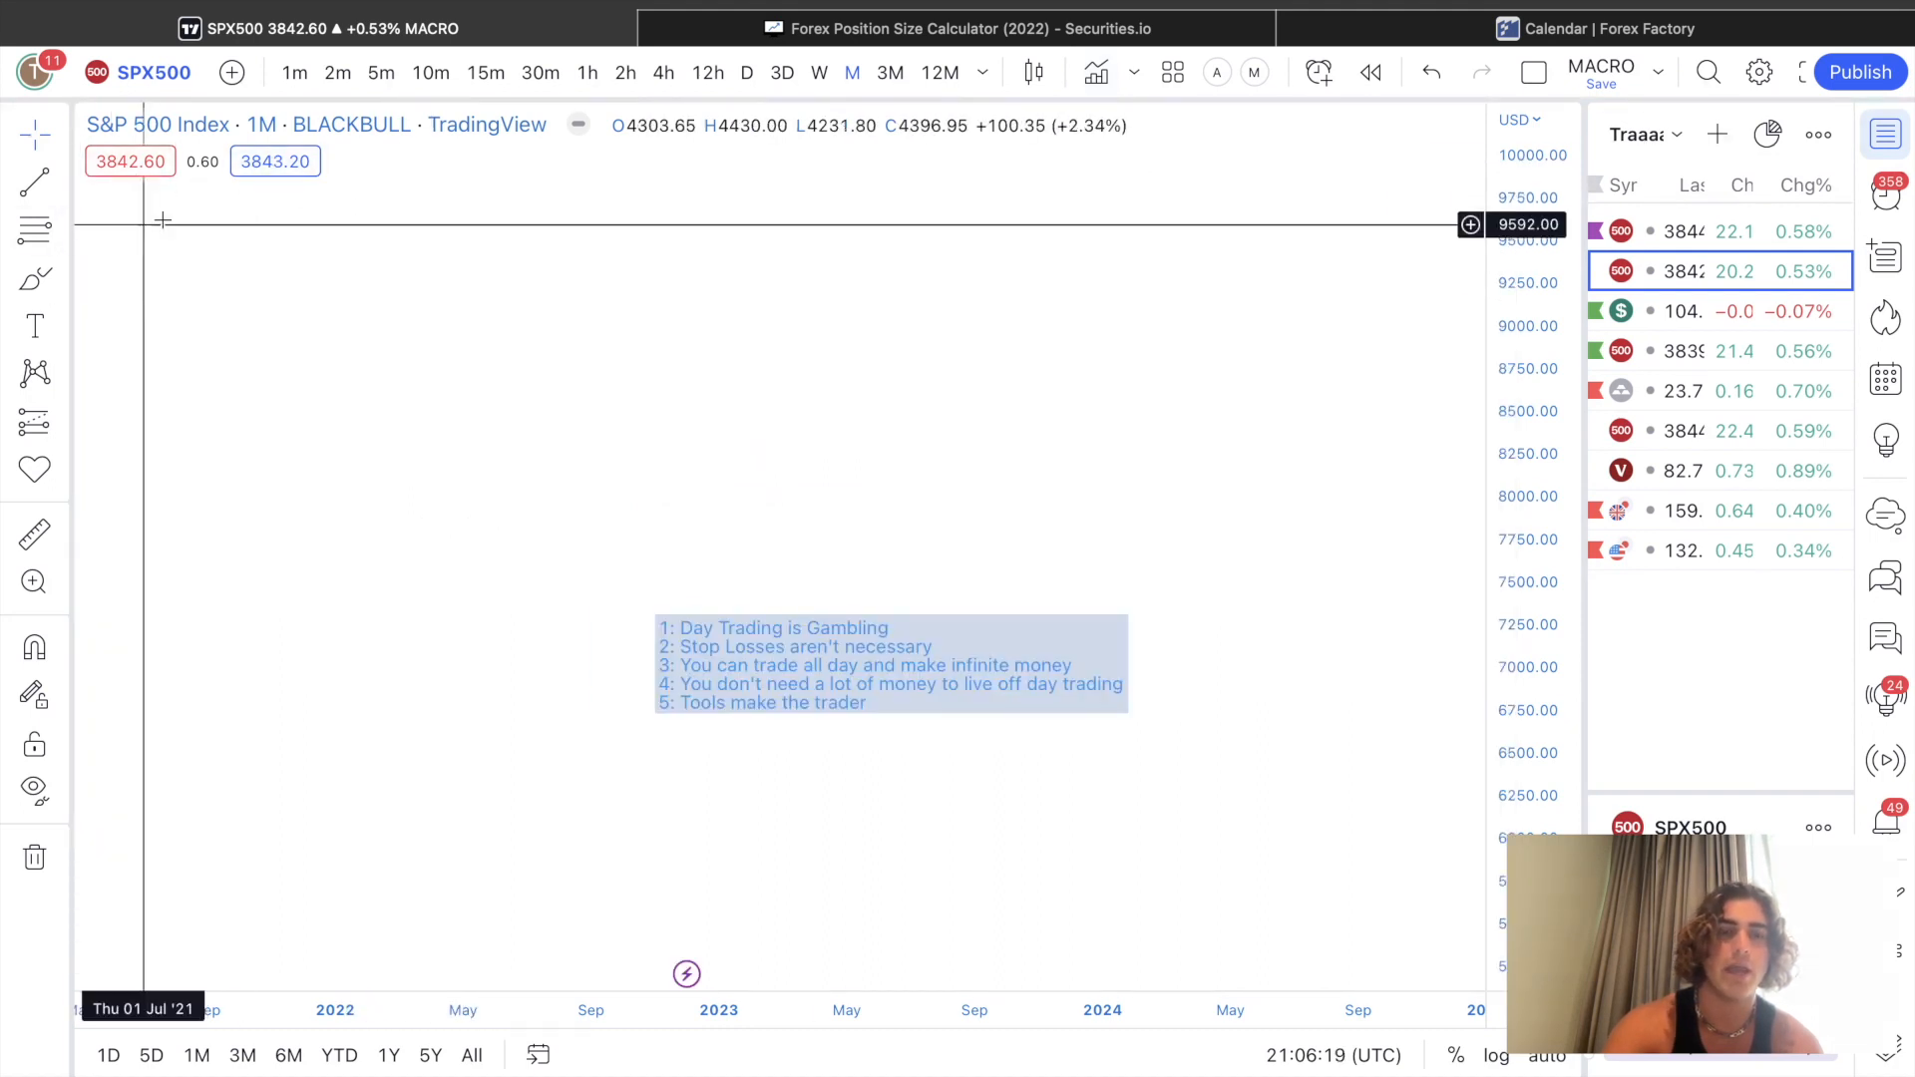
mouse_move(969, 235)
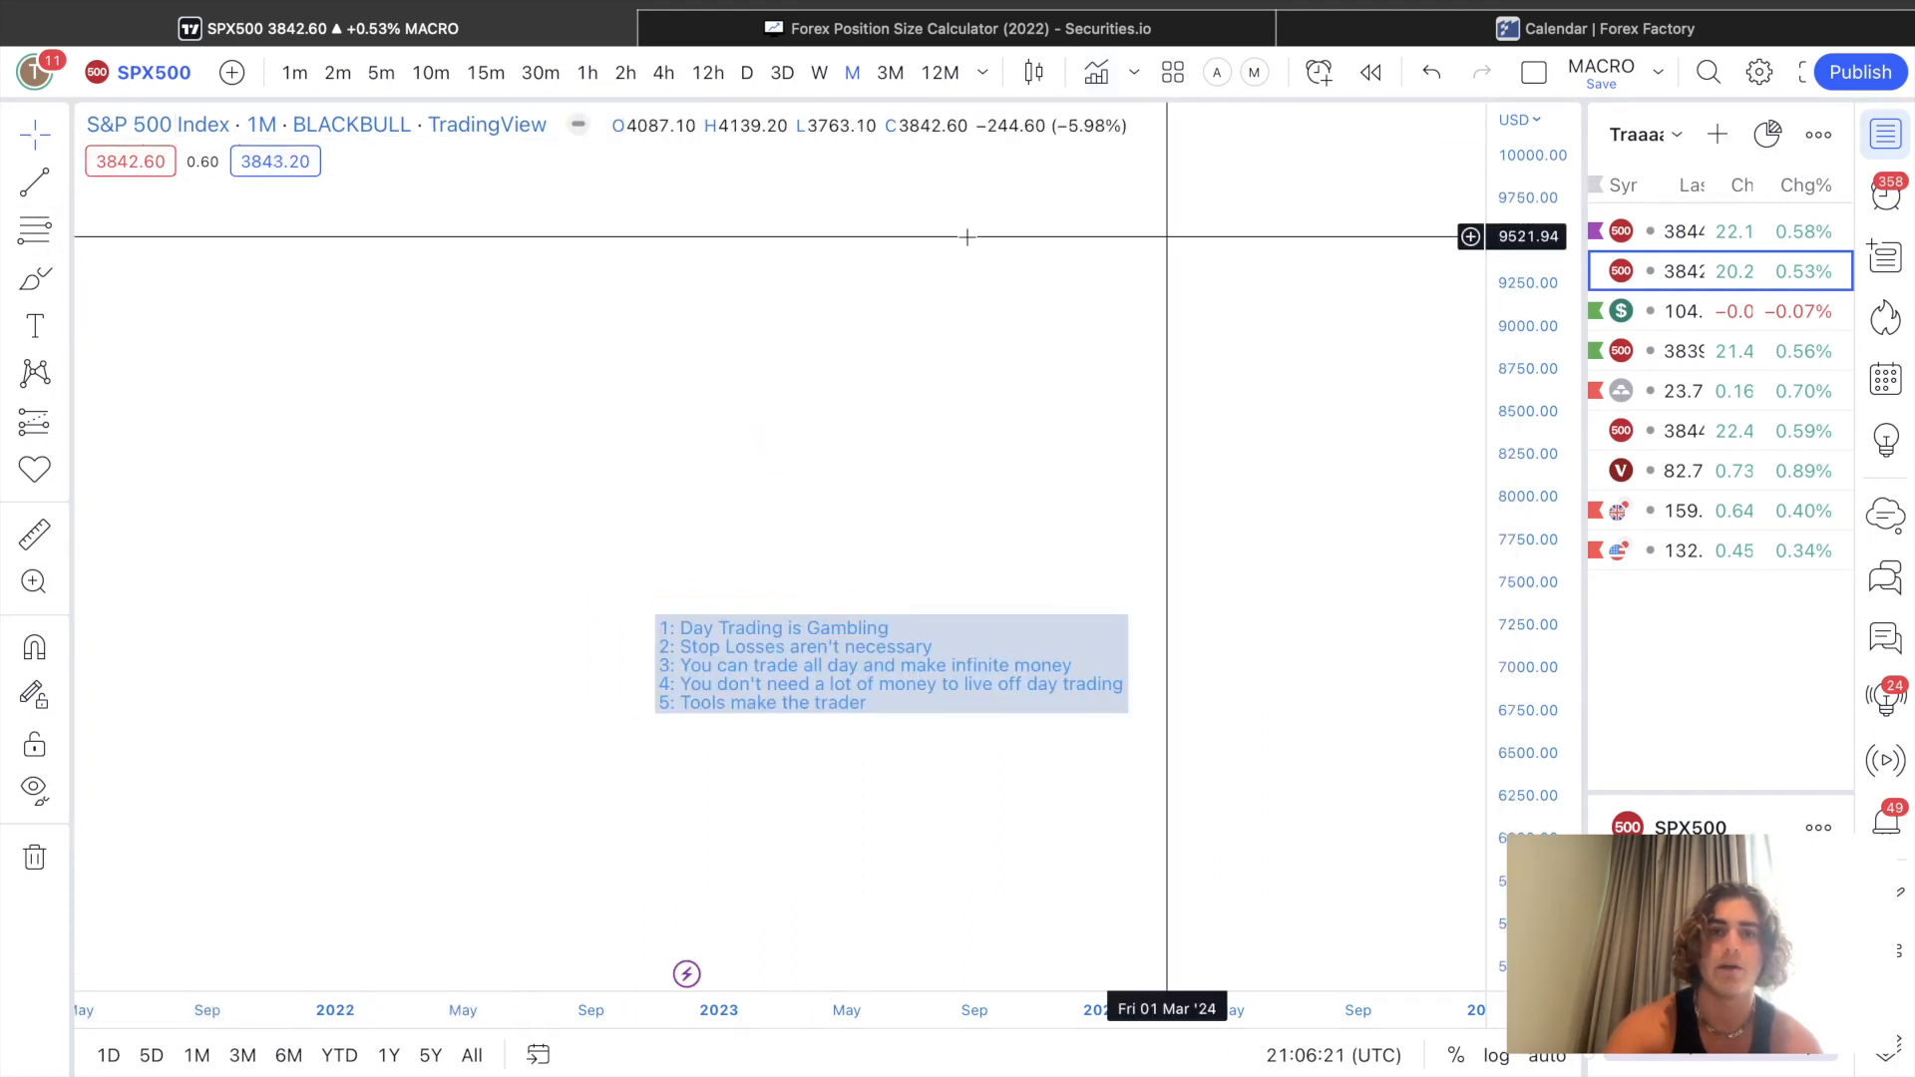
mouse_move(1388, 326)
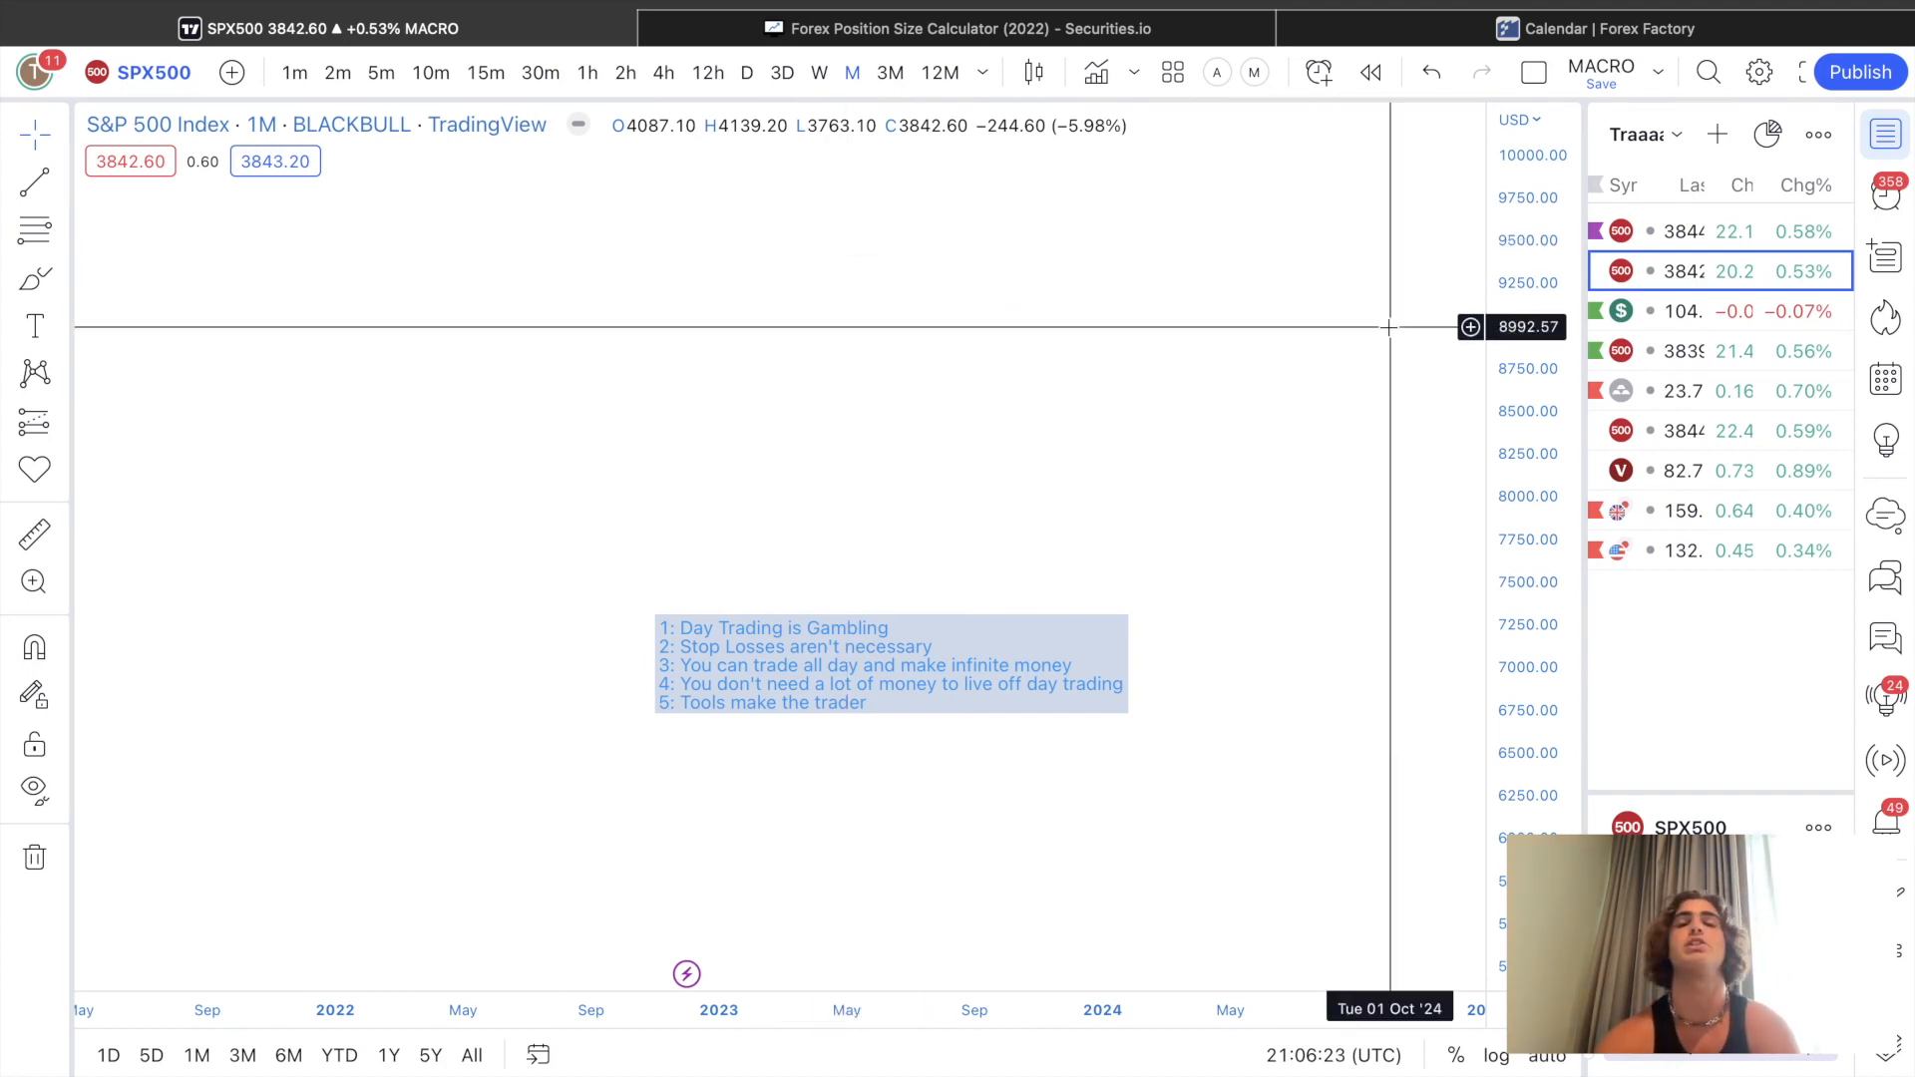